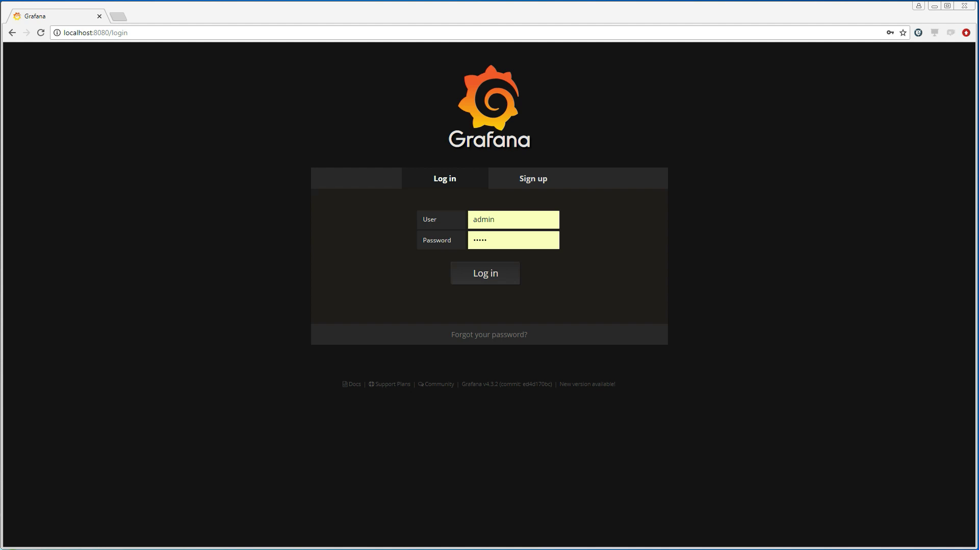
{"action": "mouse_move", "coordinate": [489, 278]}
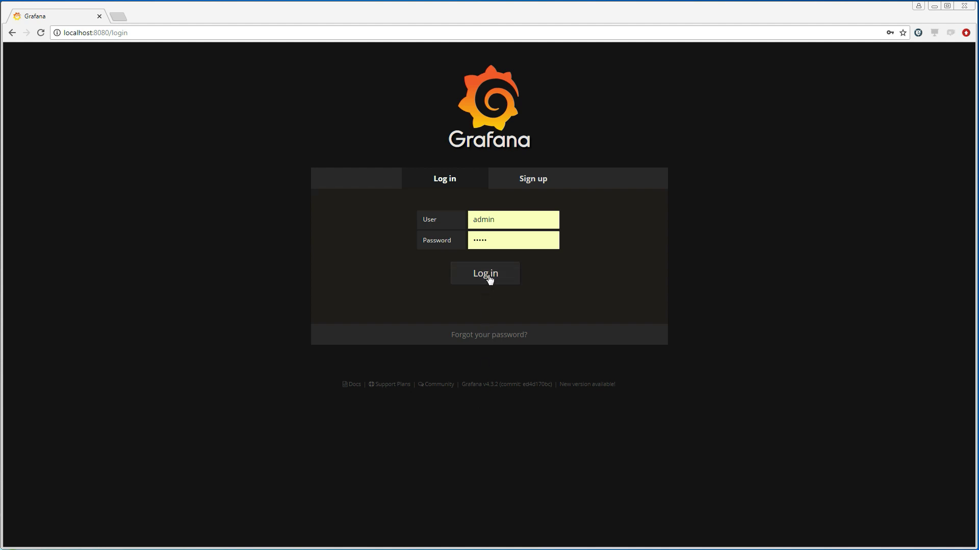
Log in to Grafana as admin and bring up the side navigation menu.
{"action": "left_click", "coordinate": [484, 273]}
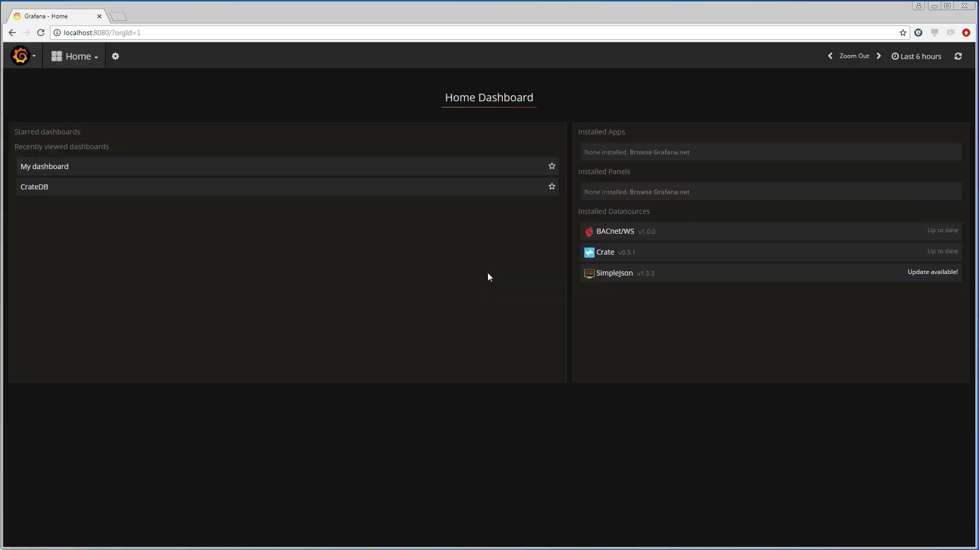
{"action": "left_click", "coordinate": [20, 56]}
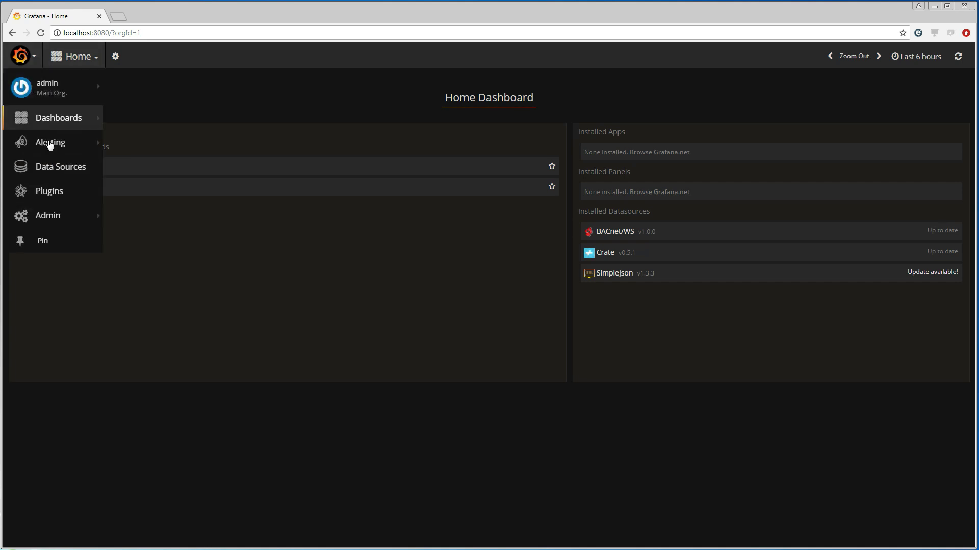
Start a new data source from the Data Sources list with type BACnet/WS.
{"action": "left_click", "coordinate": [61, 166]}
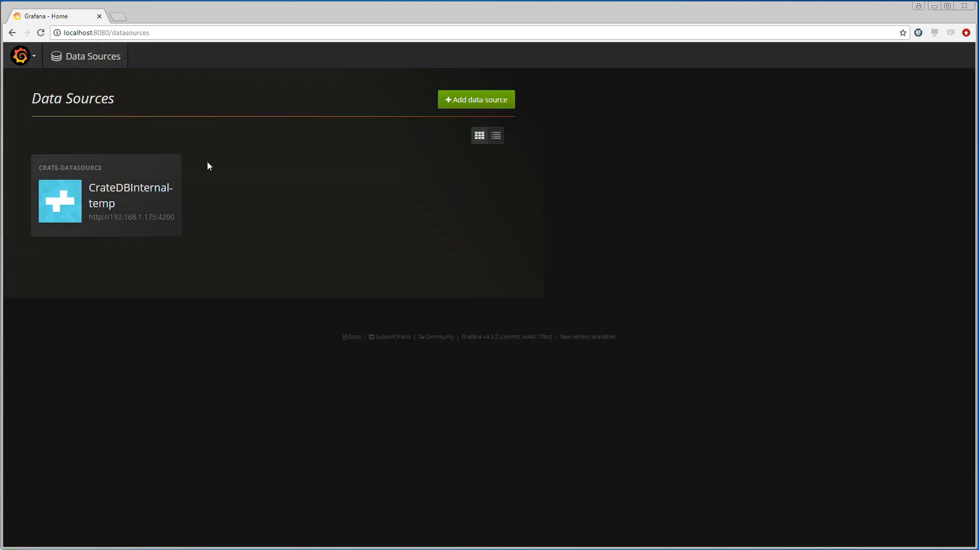
{"action": "left_click", "coordinate": [475, 99]}
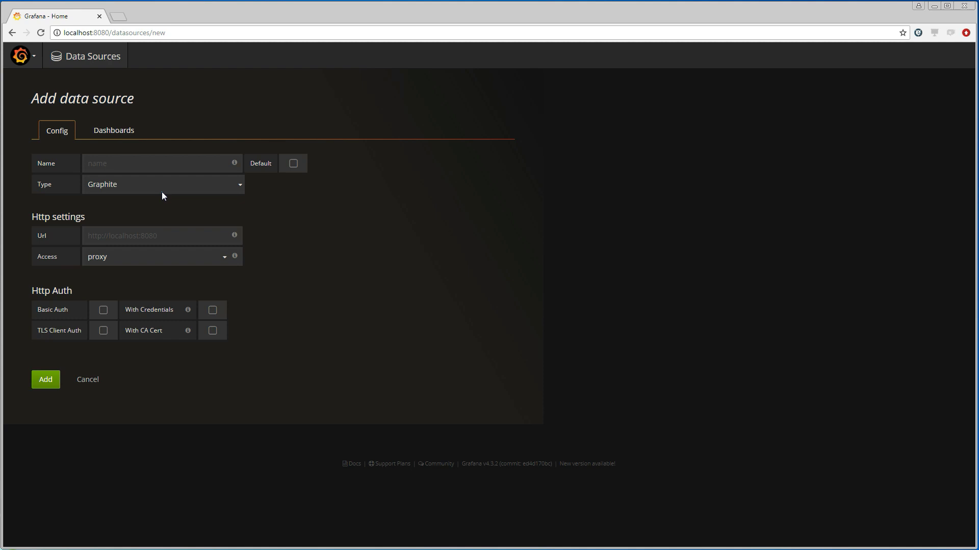
{"action": "left_click", "coordinate": [162, 184]}
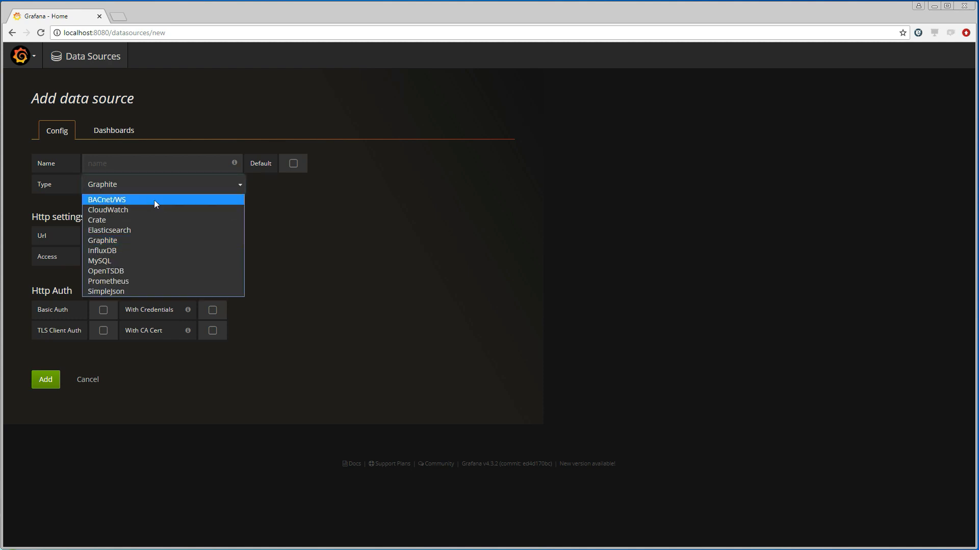
{"action": "left_click", "coordinate": [106, 200]}
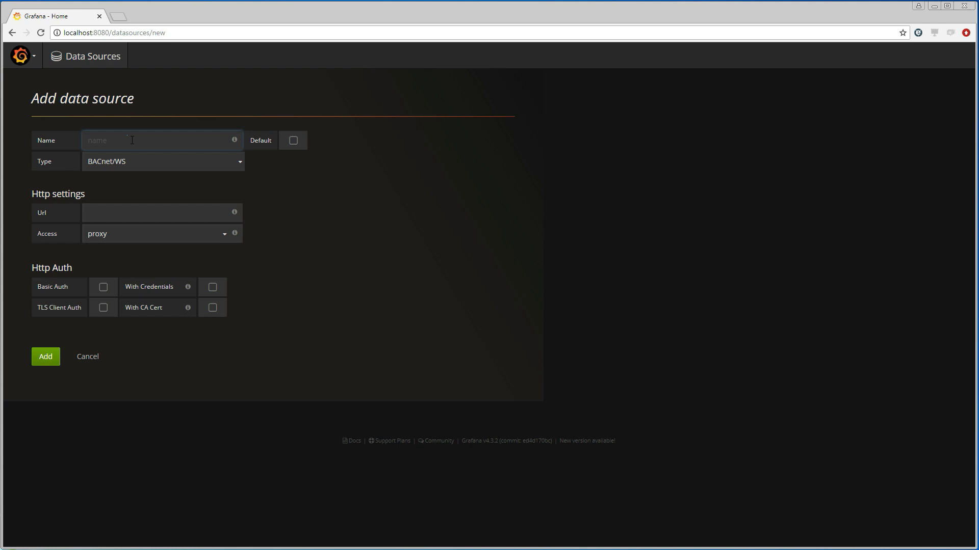
{"action": "type", "text": "BACnetW"}
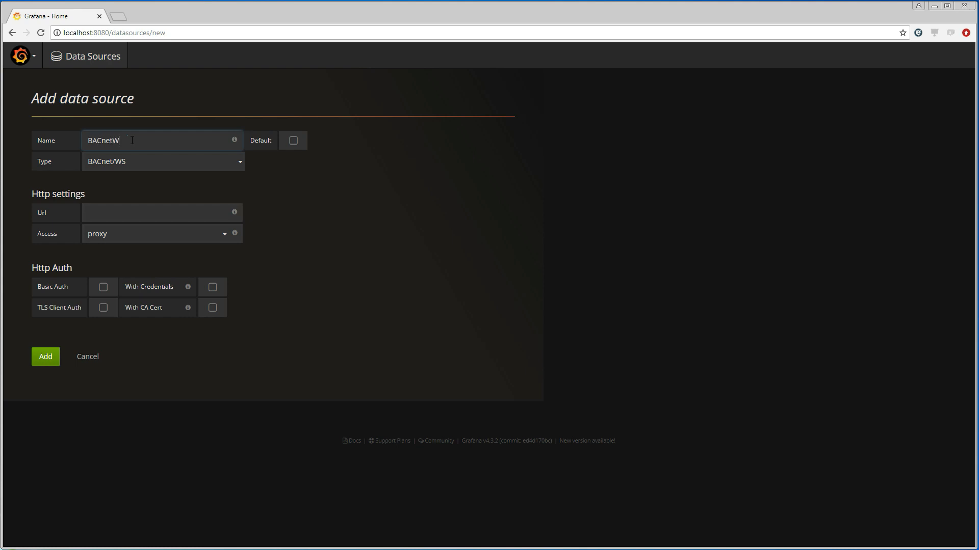
{"action": "type", "text": "S @"}
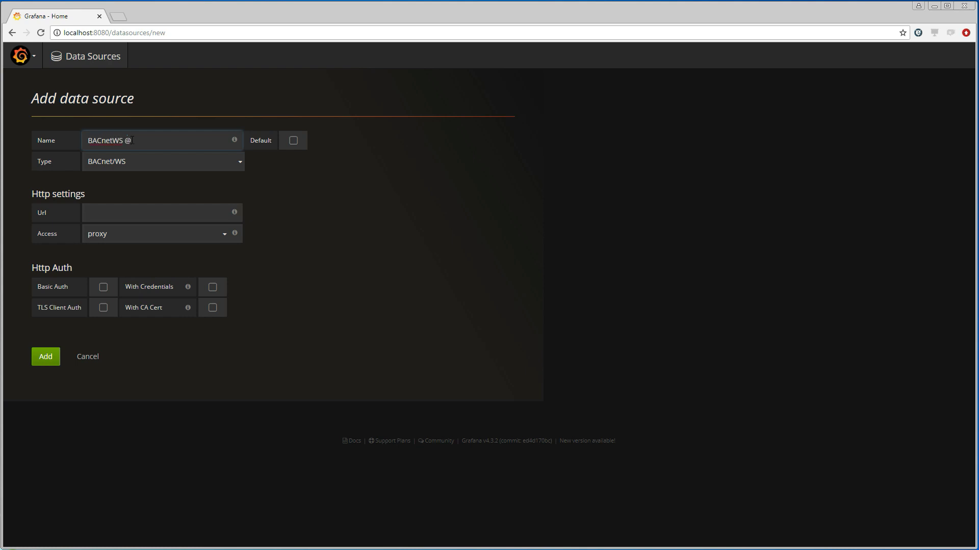
{"action": "type", "text": "192.1"}
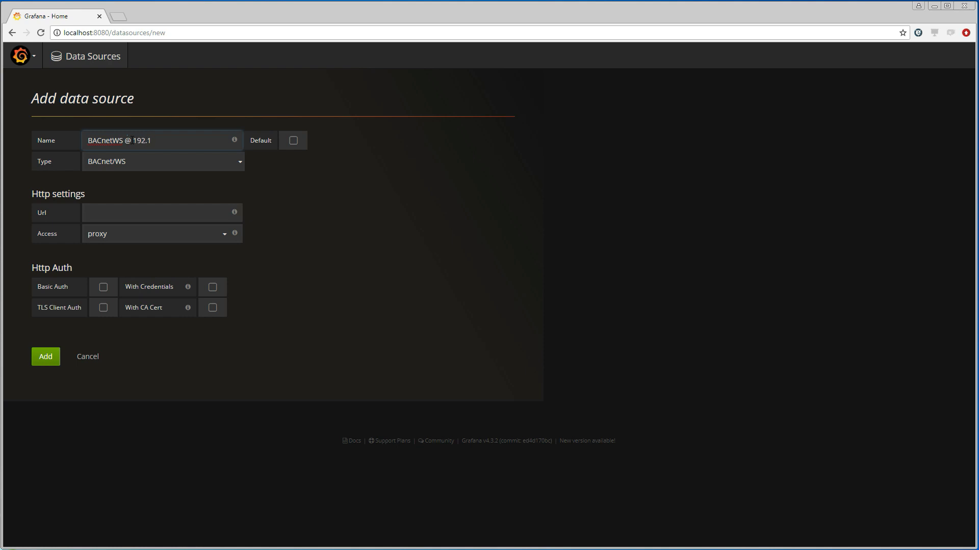
{"action": "type", "text": "68.1.2"}
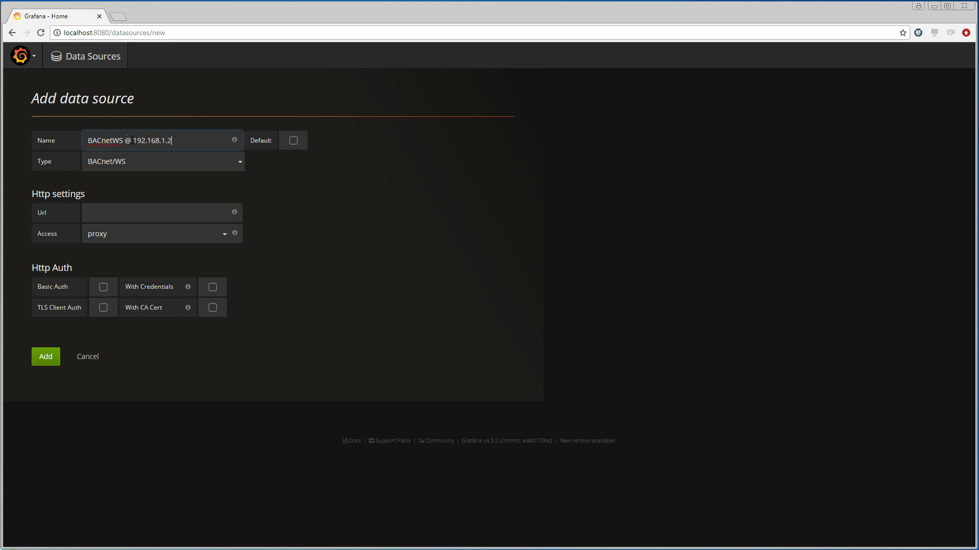
{"action": "type", "text": "24"}
{"action": "left_click", "coordinate": [162, 212]}
{"action": "type", "text": "h"}
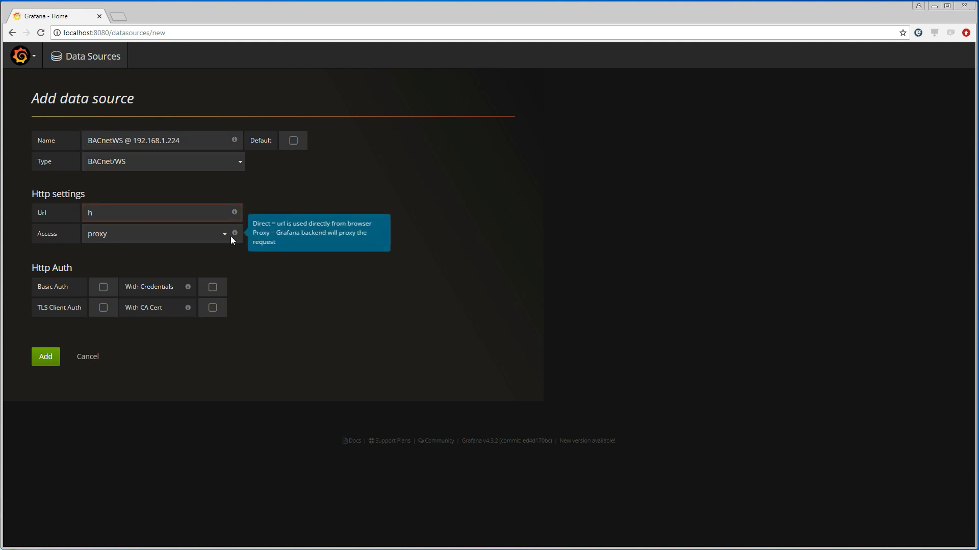
{"action": "type", "text": "ttp:"}
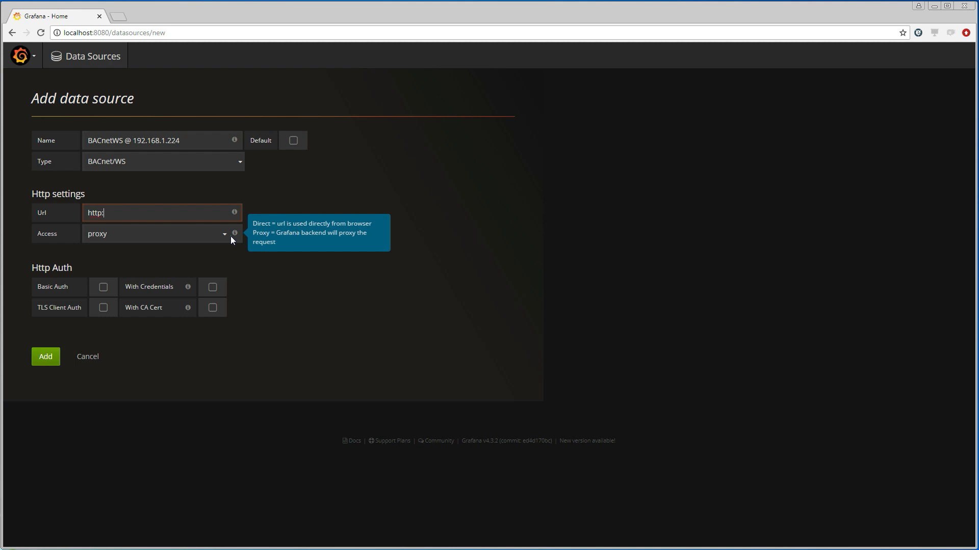
{"action": "type", "text": "//192.168.1"}
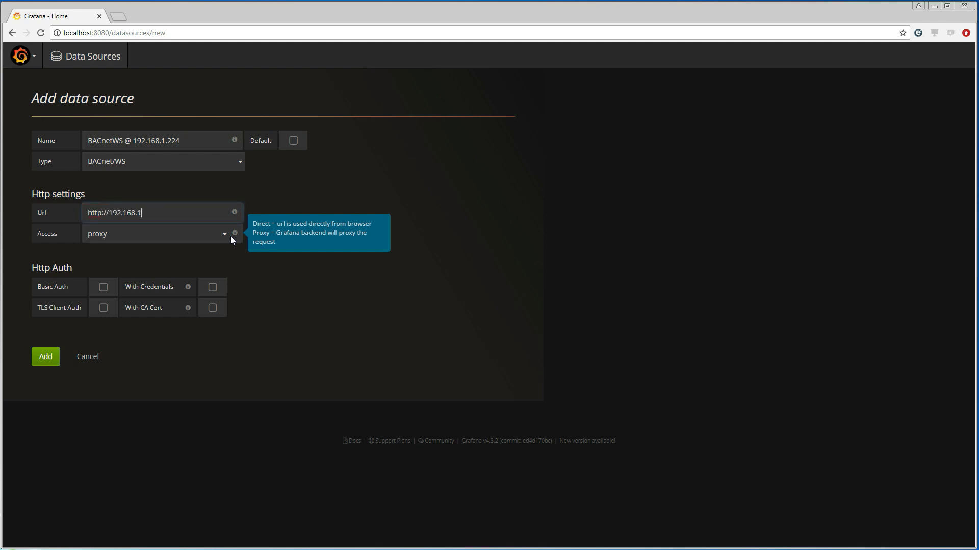
{"action": "type", "text": ".22"}
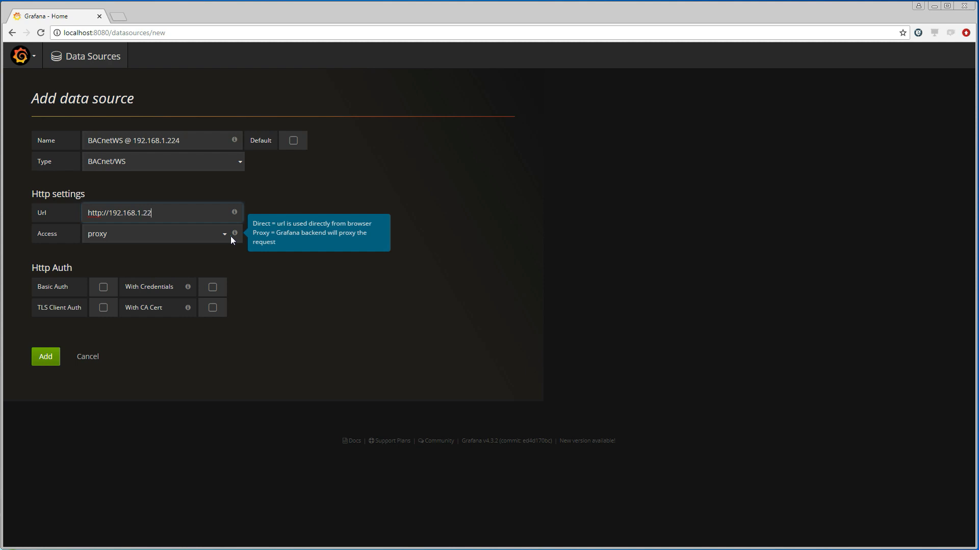
{"action": "left_click", "coordinate": [159, 233]}
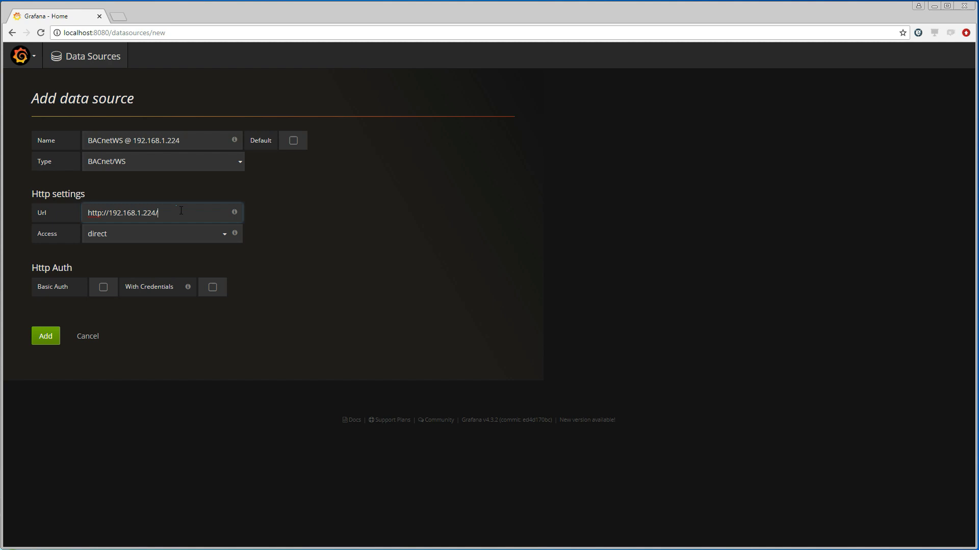
{"action": "type", "text": "bacnetws"}
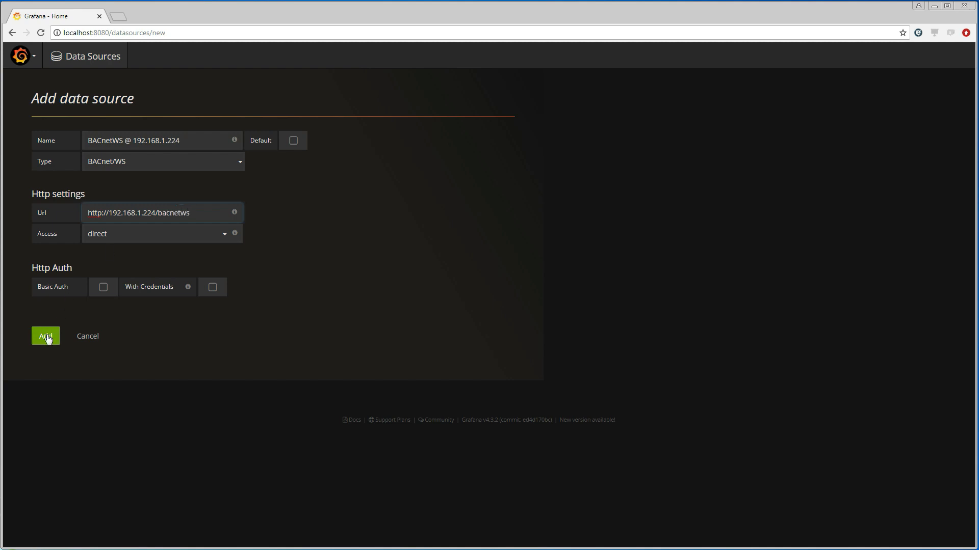
{"action": "left_click", "coordinate": [45, 336]}
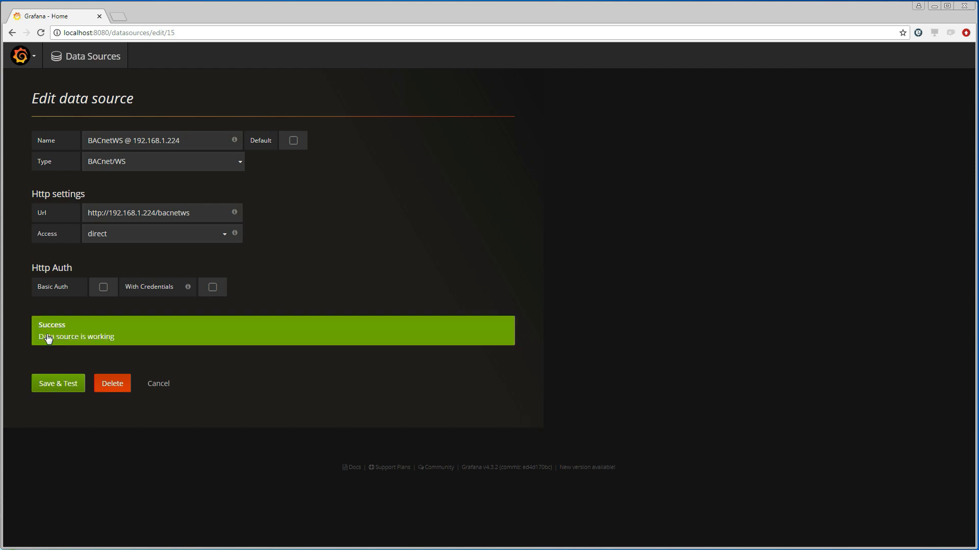
{"action": "mouse_move", "coordinate": [366, 285]}
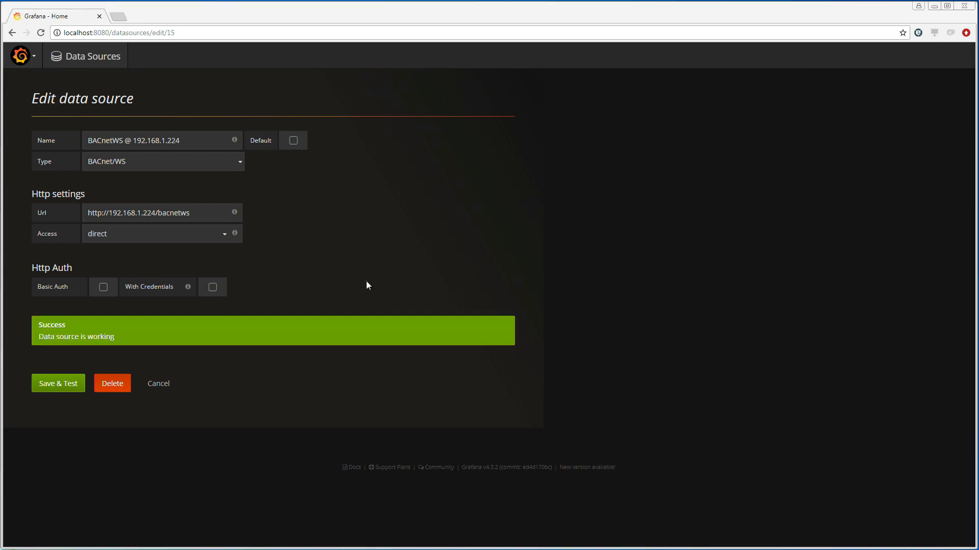
Create a new dashboard and add a Graph panel showing a sample series.
{"action": "left_click", "coordinate": [22, 56]}
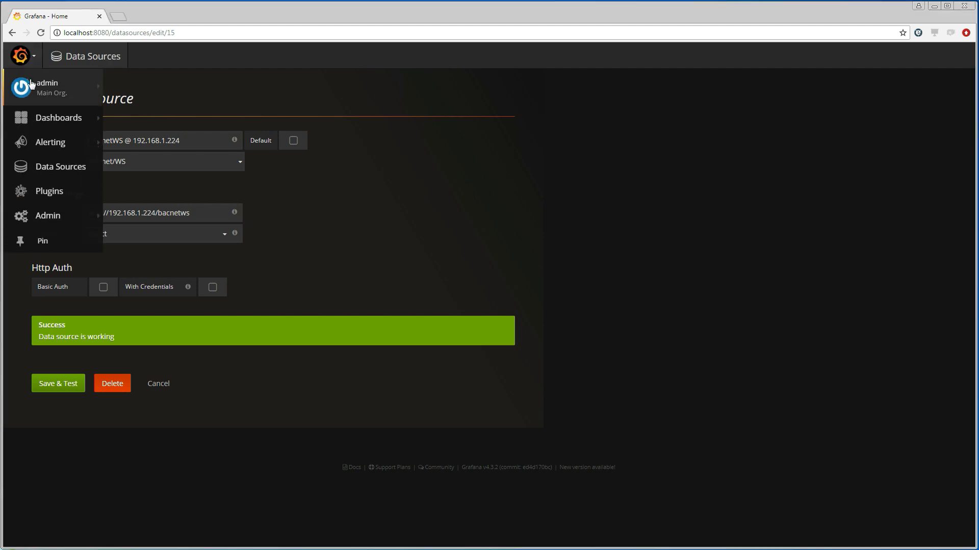
{"action": "mouse_move", "coordinate": [58, 118]}
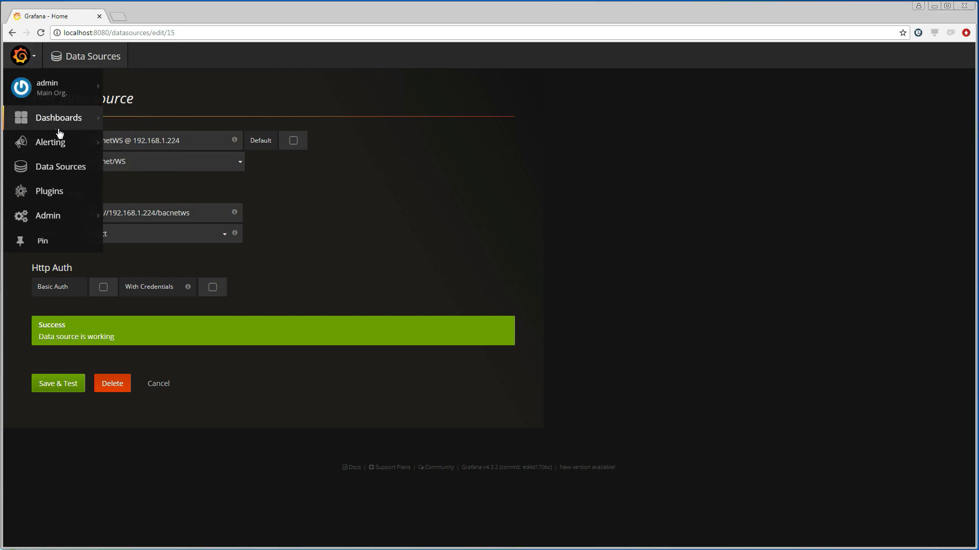
{"action": "left_click", "coordinate": [58, 117]}
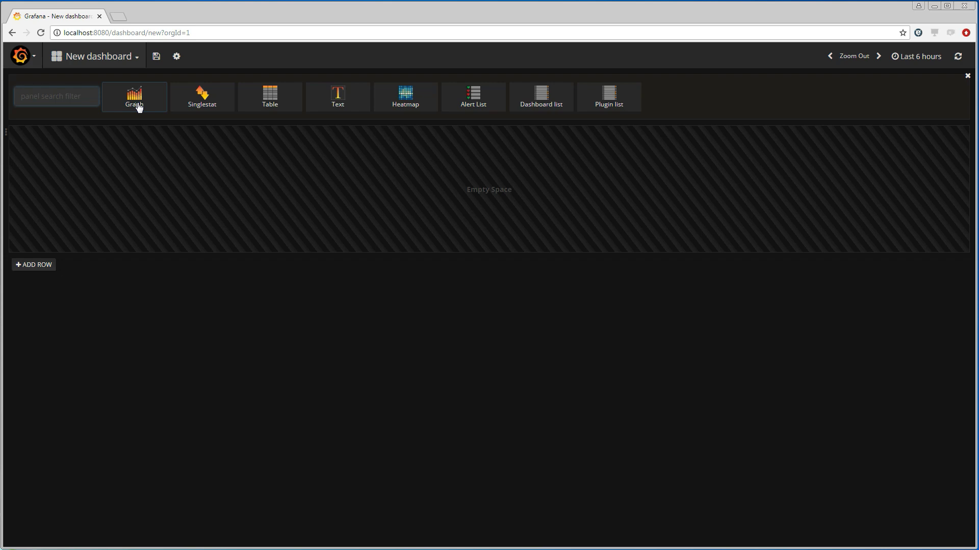
{"action": "left_click", "coordinate": [134, 97]}
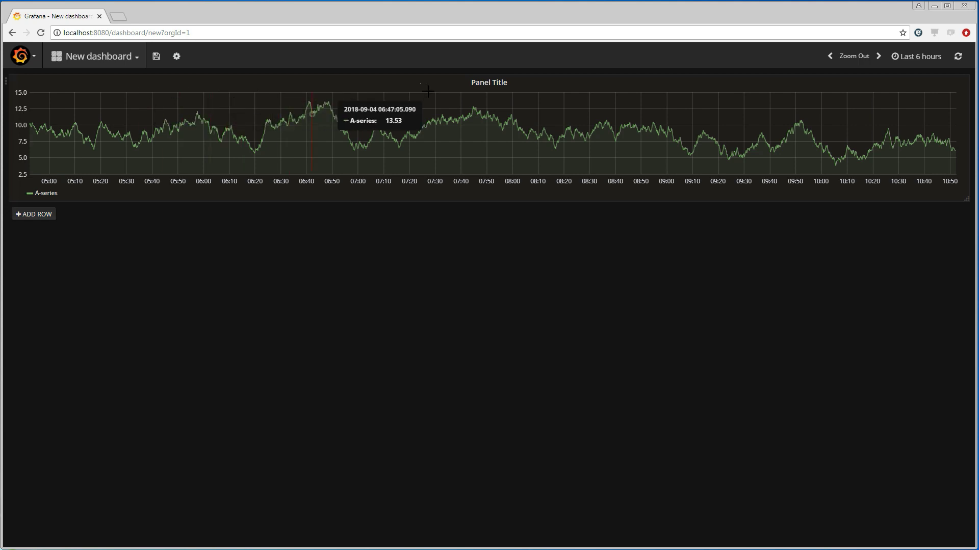
{"action": "left_click", "coordinate": [488, 82]}
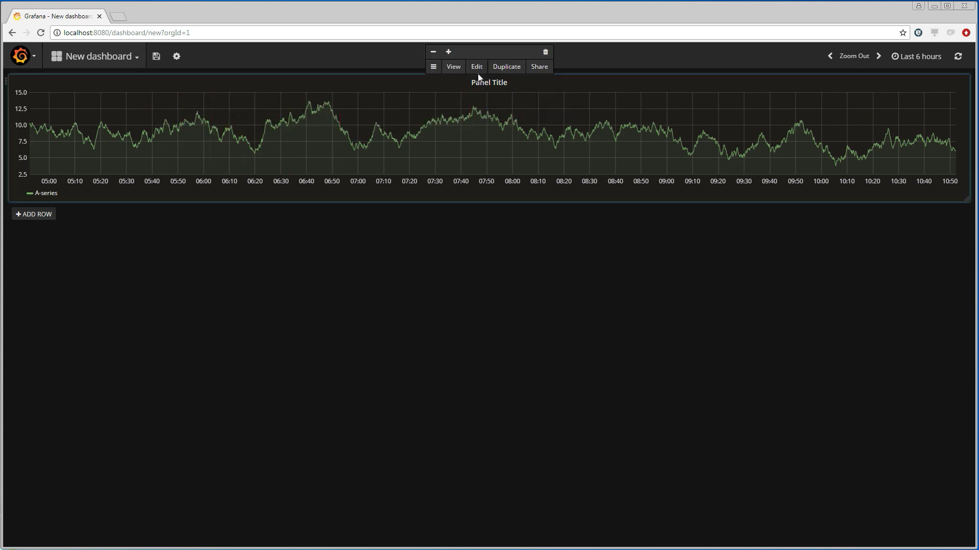
Query the /.bit/trend-log,22 metric from the BACnetWS @ 192.168.1.224 data source in the graph panel.
{"action": "left_click", "coordinate": [475, 67]}
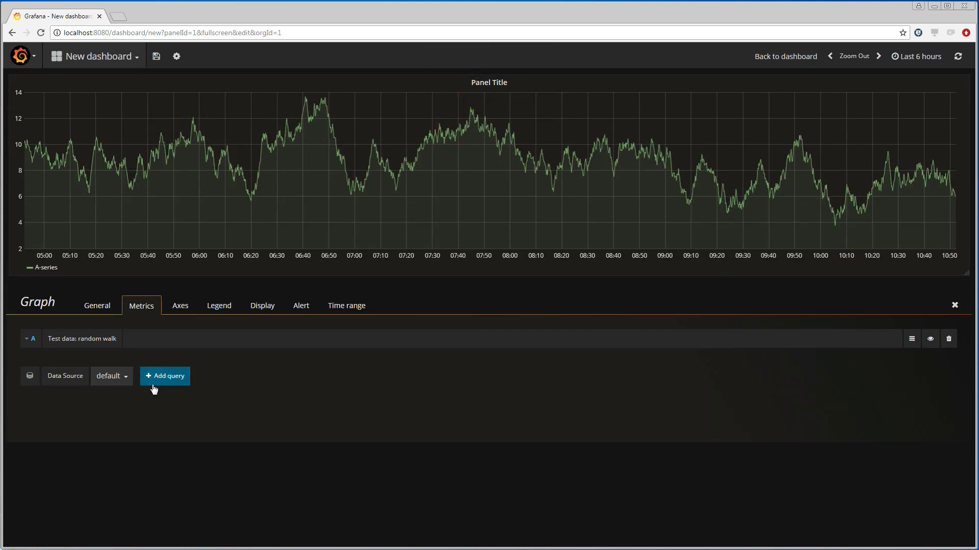
{"action": "left_click", "coordinate": [111, 376]}
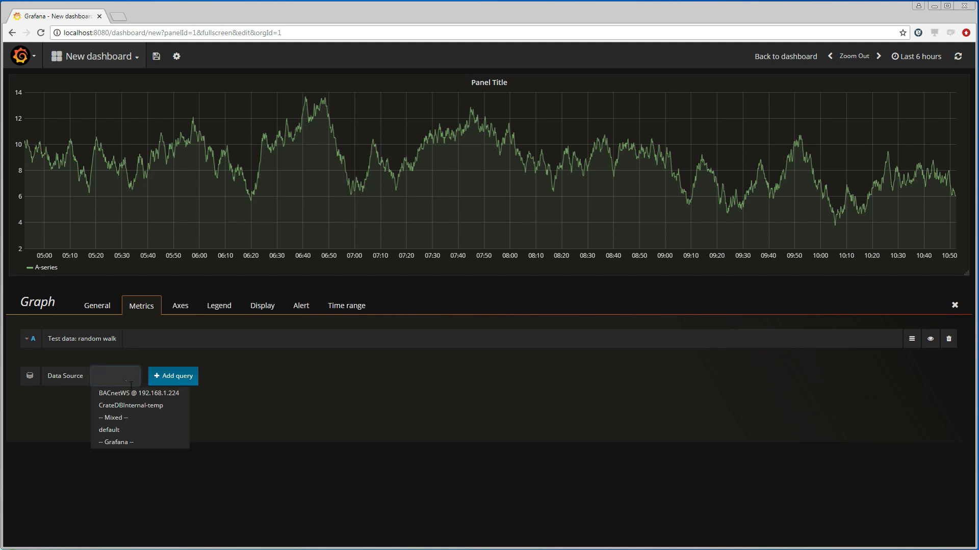
{"action": "left_click", "coordinate": [139, 393]}
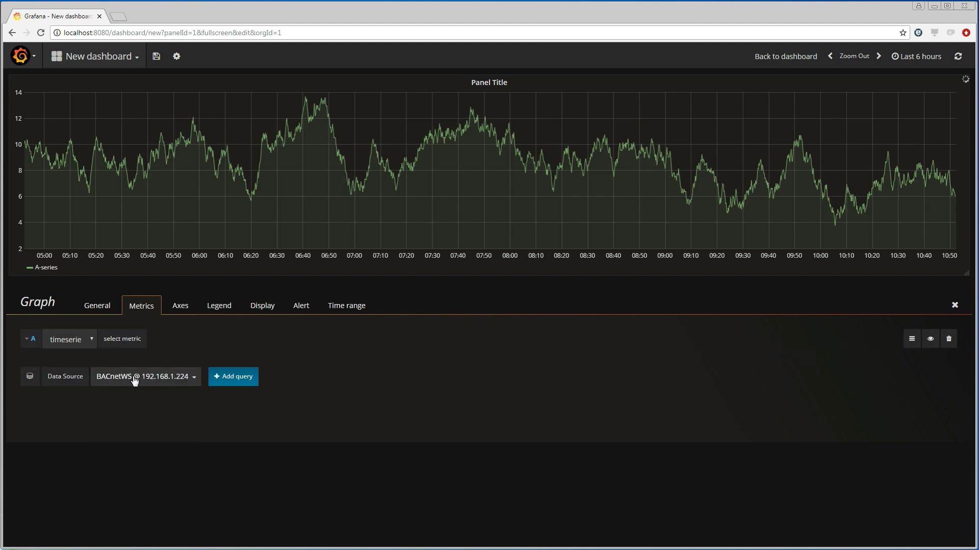
{"action": "left_click", "coordinate": [122, 339]}
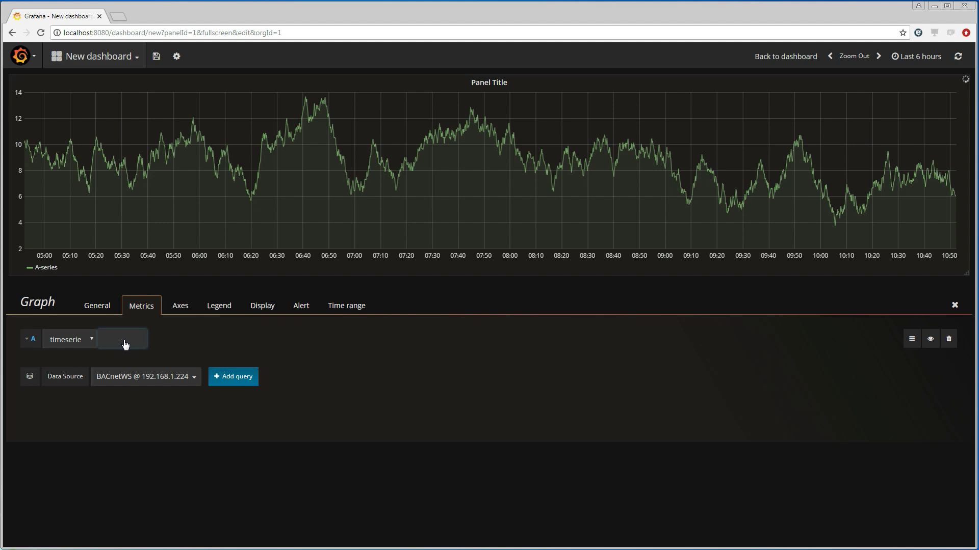
{"action": "left_click", "coordinate": [122, 339]}
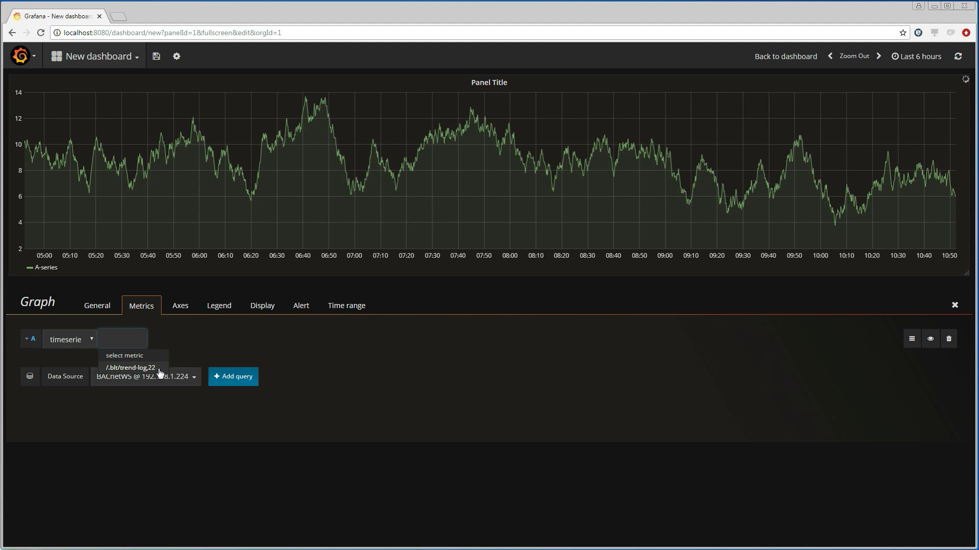
{"action": "left_click", "coordinate": [130, 367]}
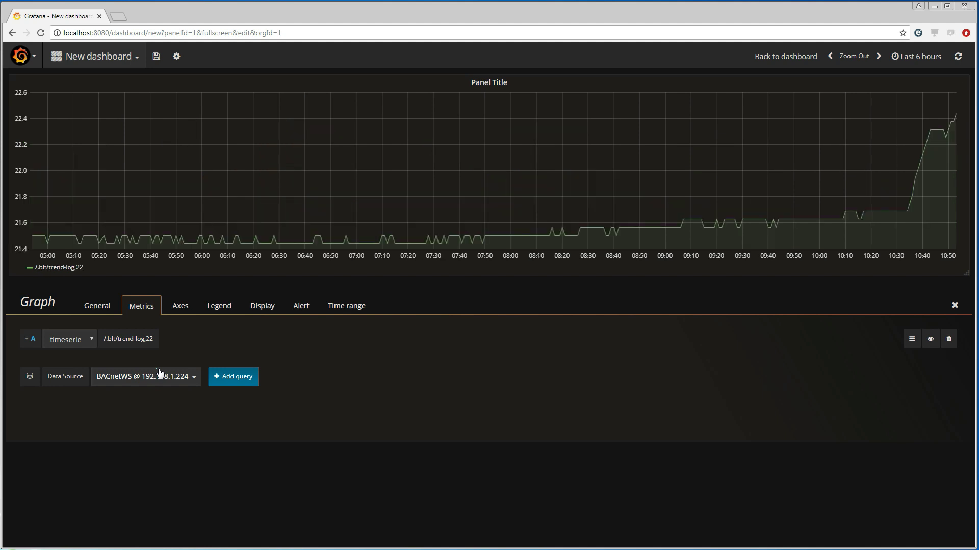
{"action": "mouse_move", "coordinate": [98, 305]}
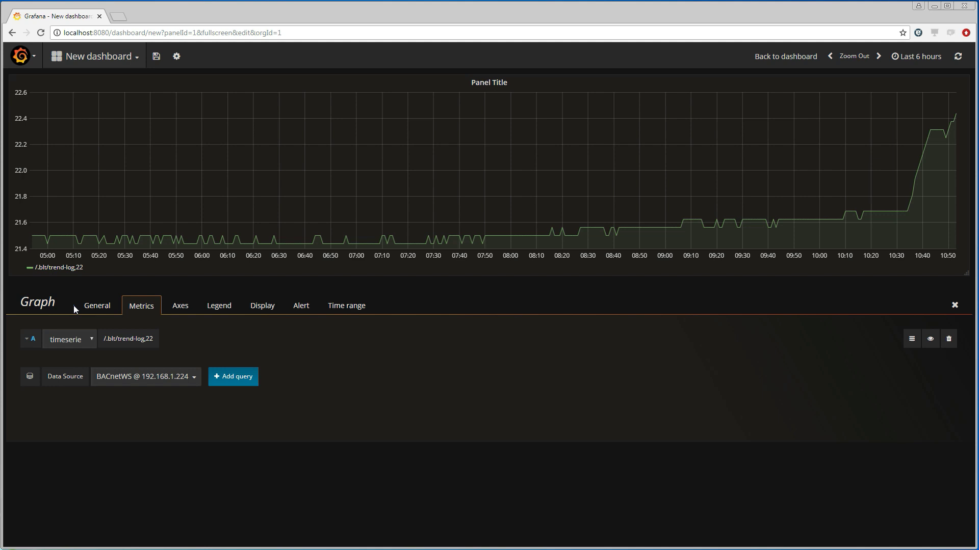
{"action": "mouse_move", "coordinate": [97, 311]}
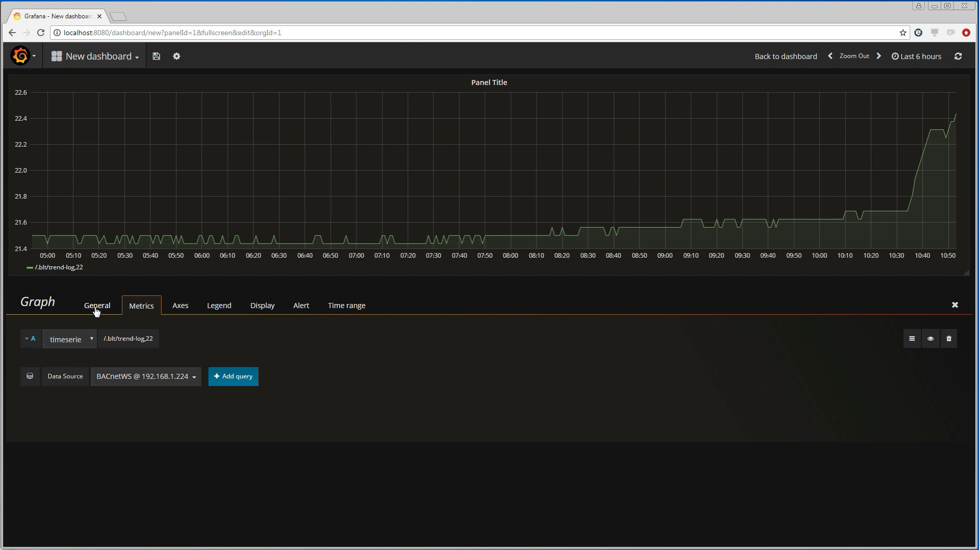
Retitle the graph panel from 'Panel Title' to 'Office temperature' in General settings.
{"action": "left_click", "coordinate": [97, 306]}
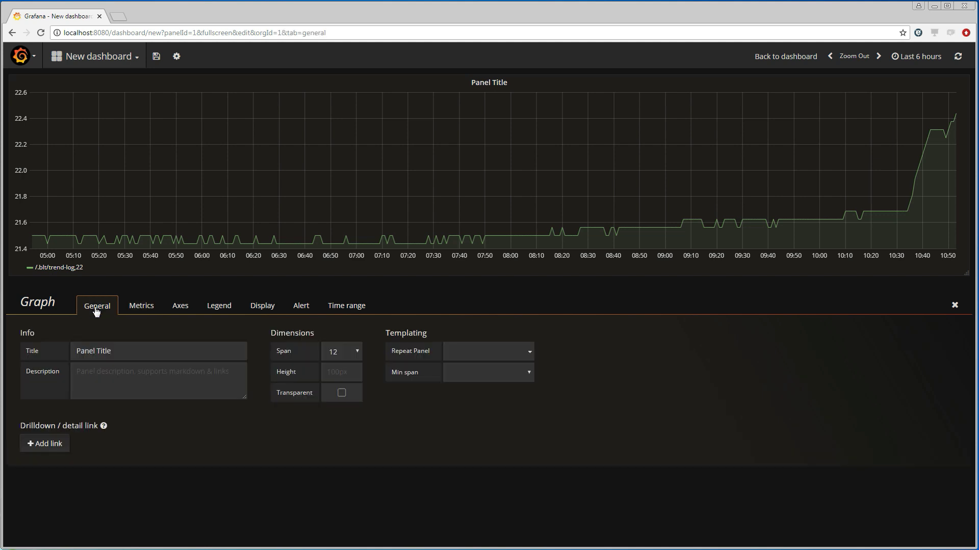
{"action": "triple_click", "coordinate": [158, 351]}
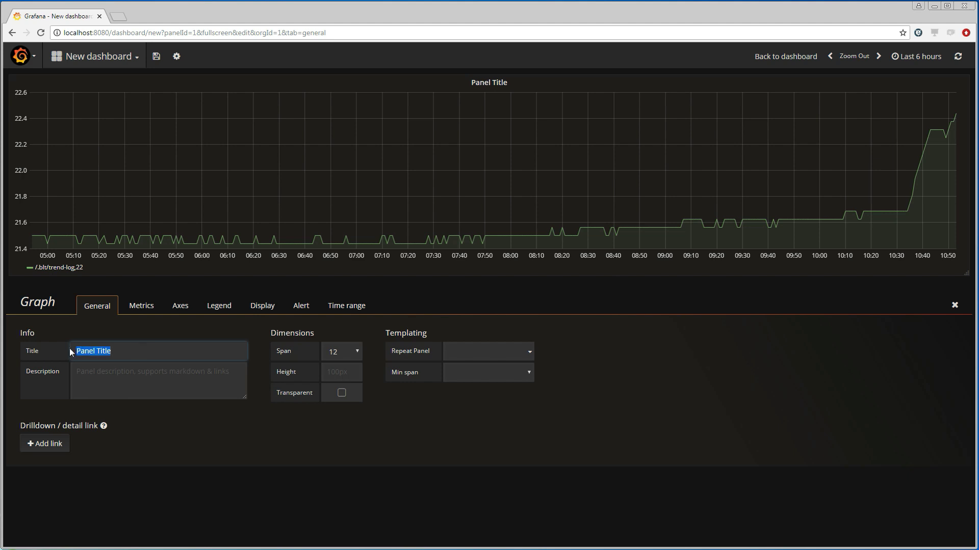
{"action": "type", "text": "Office"}
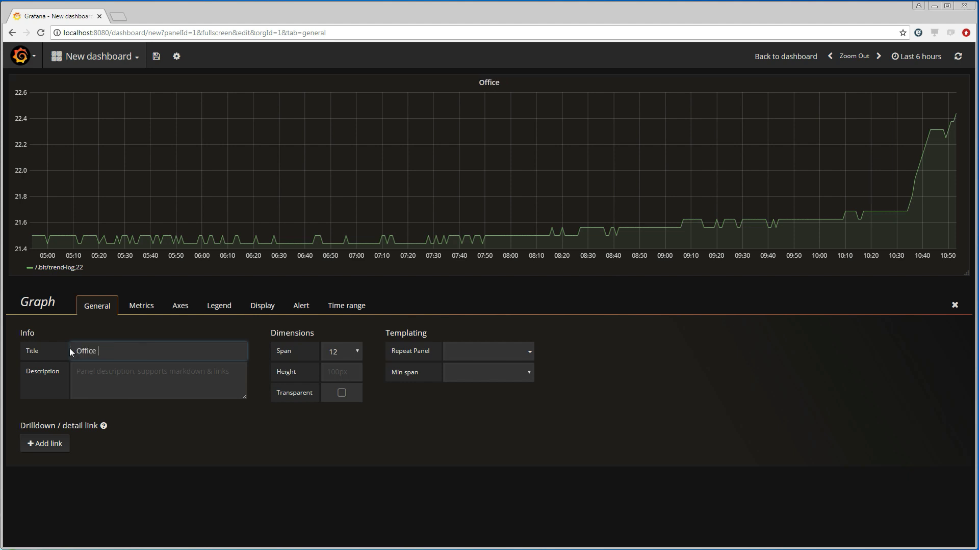
{"action": "type", "text": "temperature"}
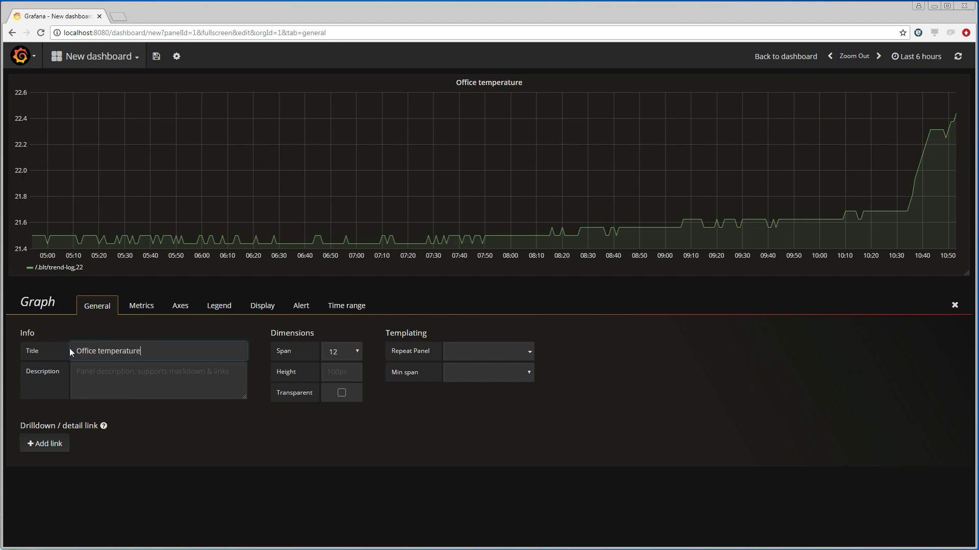
{"action": "mouse_move", "coordinate": [617, 340]}
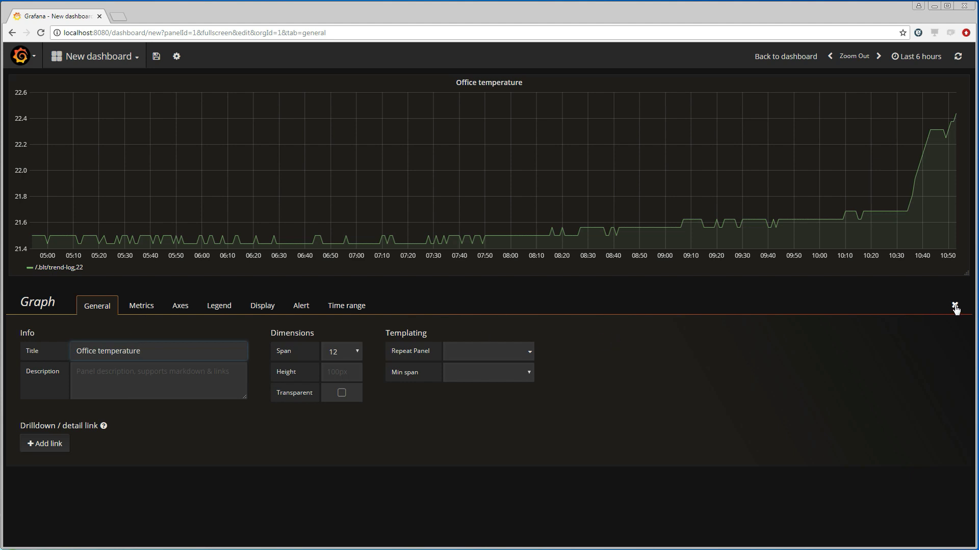
Leave the panel editor so the dashboard shows the Office temperature graph.
{"action": "left_click", "coordinate": [954, 306]}
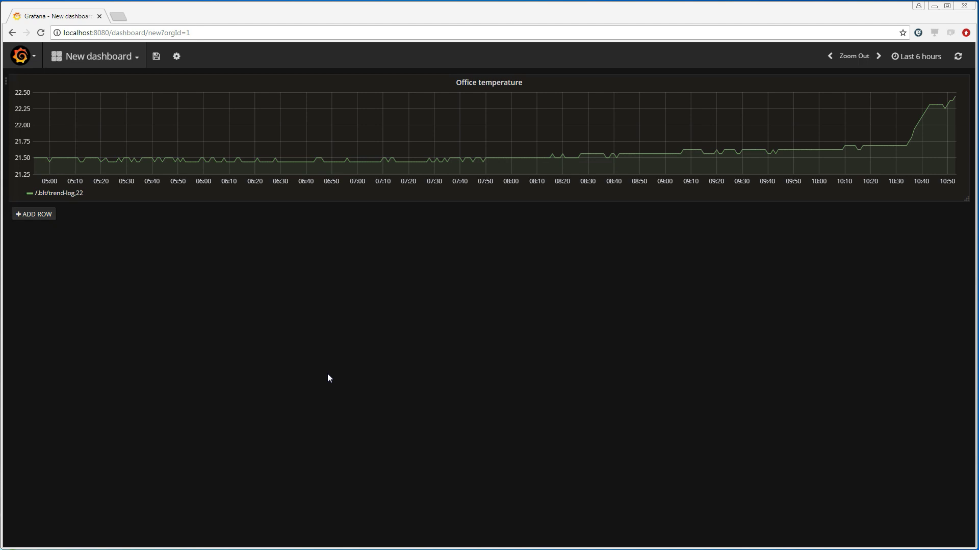
{"action": "mouse_move", "coordinate": [312, 374]}
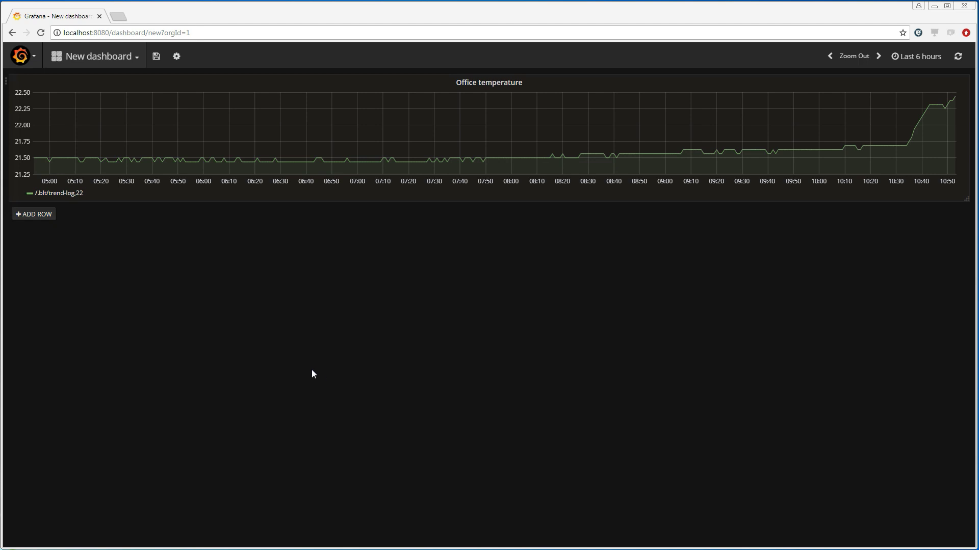
{"action": "mouse_move", "coordinate": [317, 374]}
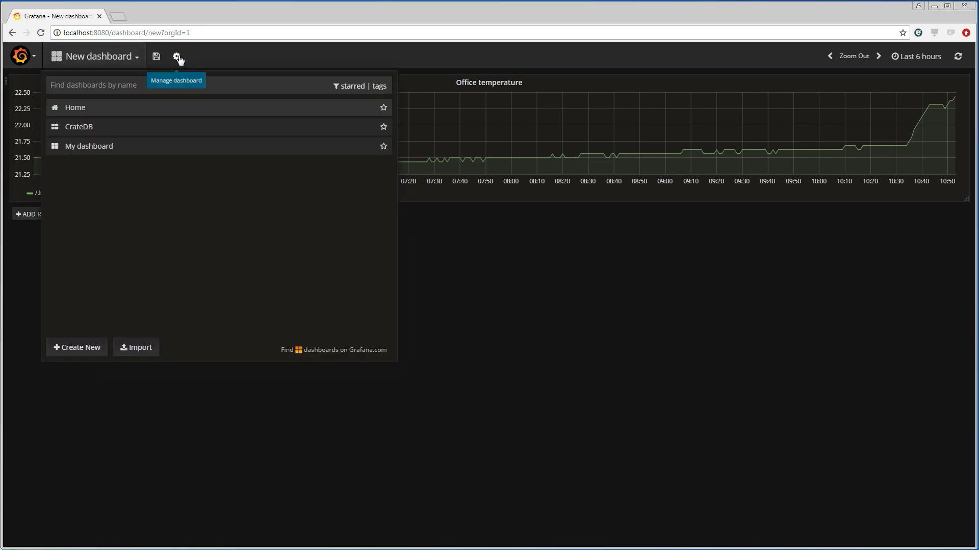
Rename the dashboard to 'Dashboard for 192.168.1.224' in Settings and close the settings.
{"action": "left_click", "coordinate": [177, 56]}
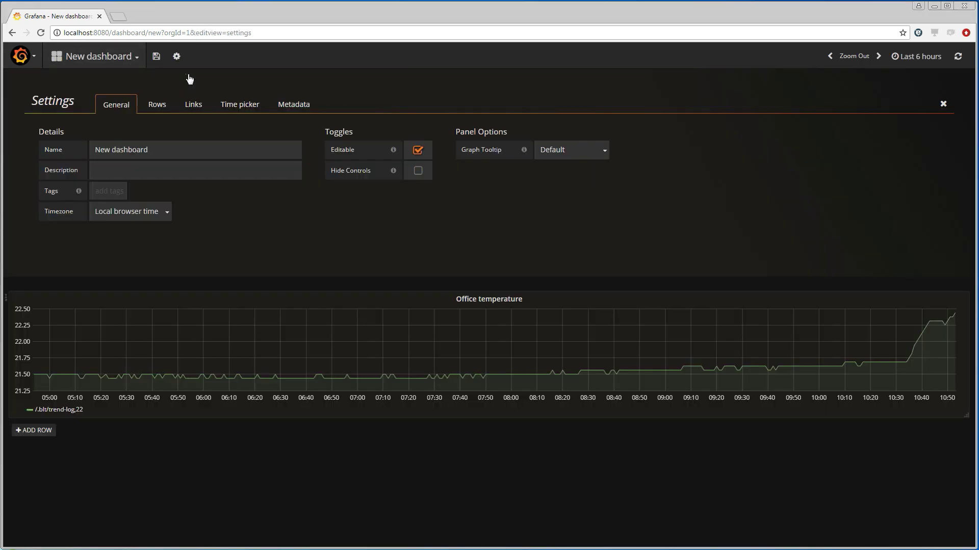
{"action": "triple_click", "coordinate": [194, 149]}
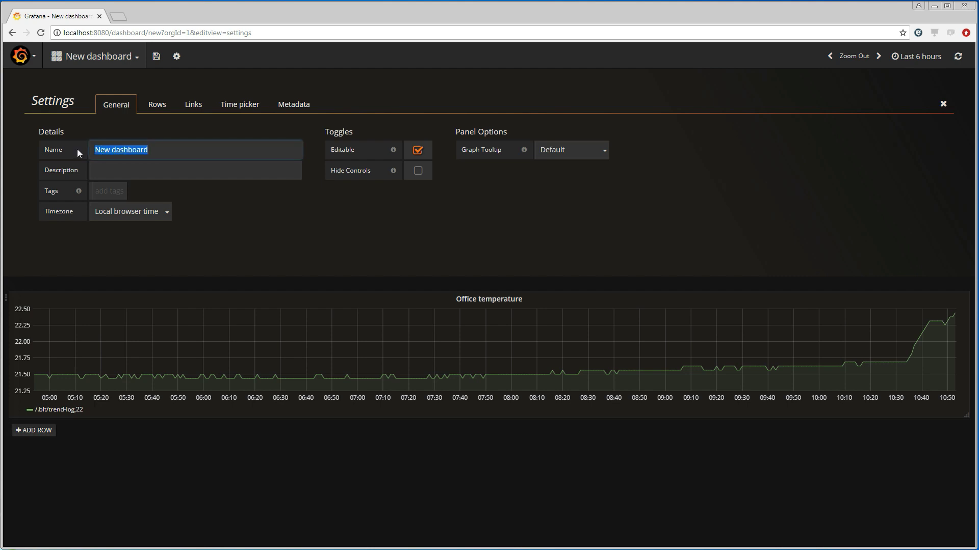
{"action": "type", "text": "Dashbo"}
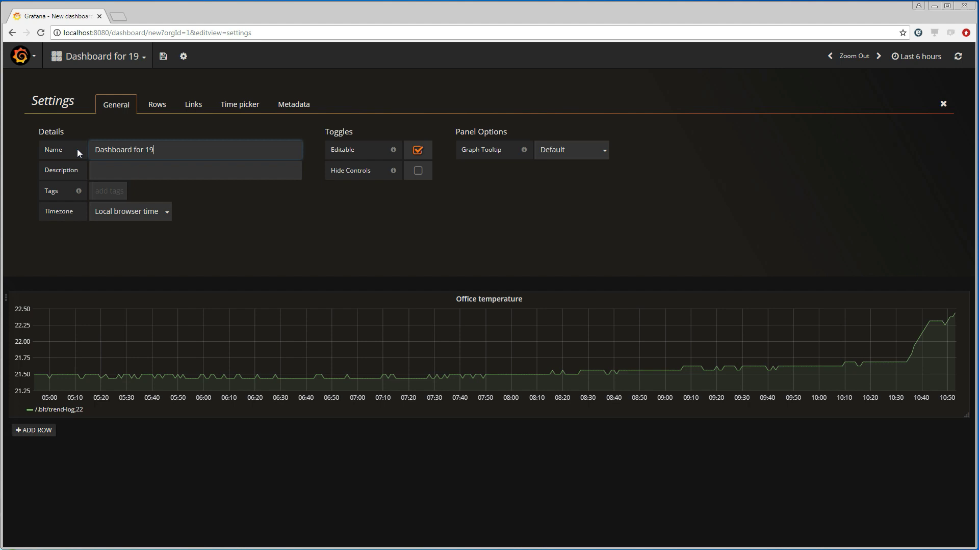
{"action": "type", "text": "2.1"}
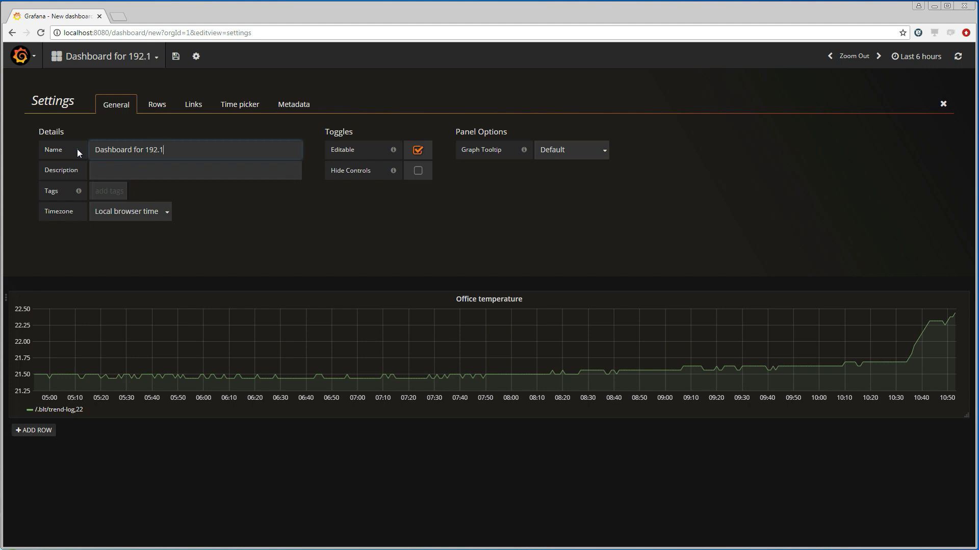
{"action": "type", "text": "68.1.2"}
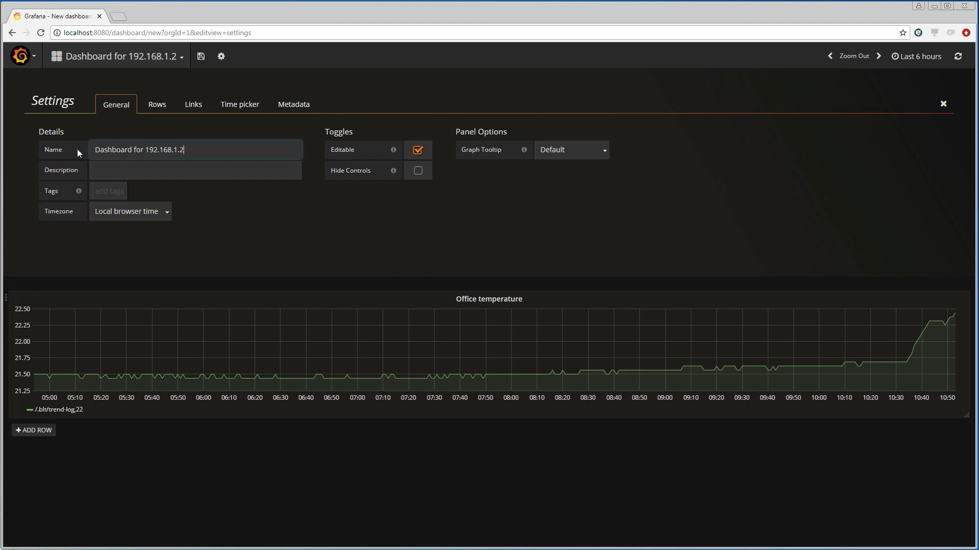
{"action": "type", "text": "24"}
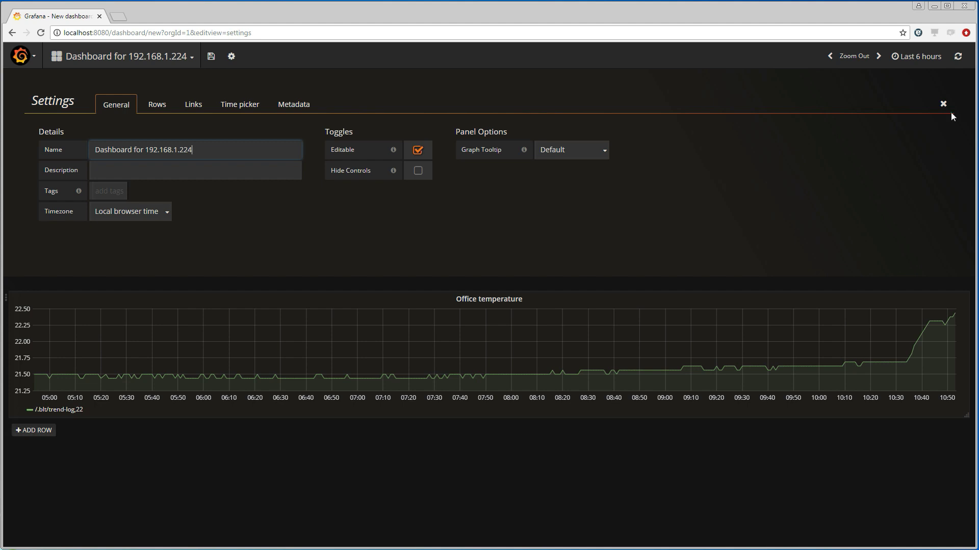
{"action": "left_click", "coordinate": [943, 103]}
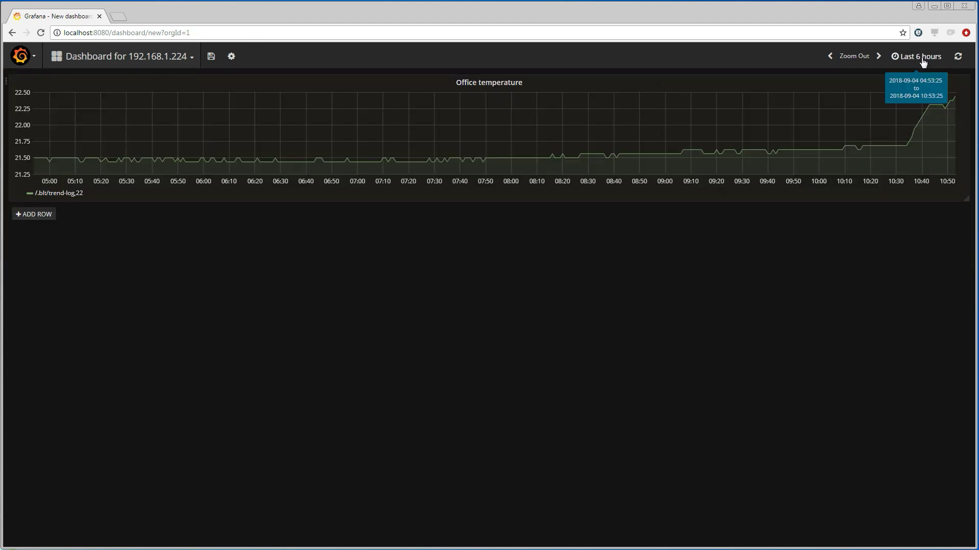
Set the dashboard to auto-refresh every 1m via the time picker and apply it.
{"action": "left_click", "coordinate": [918, 56]}
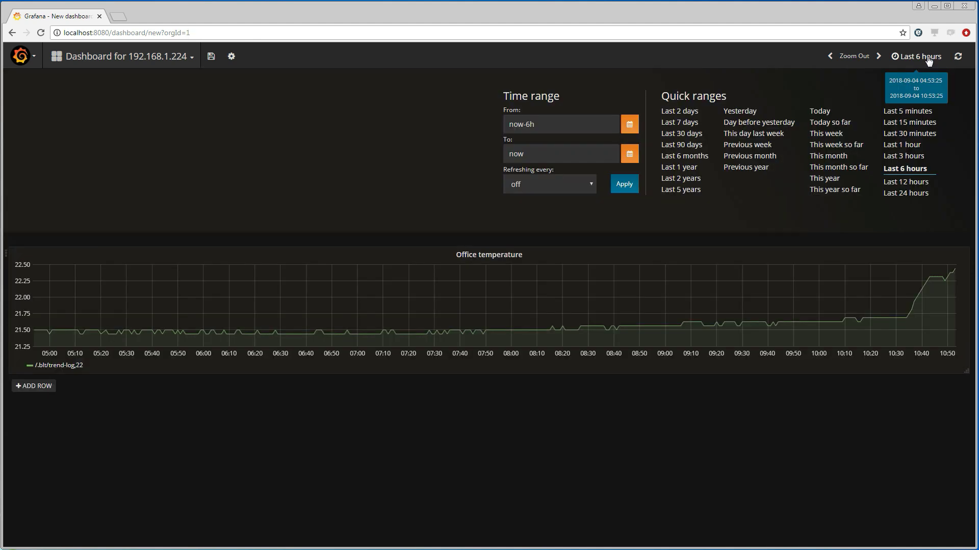
{"action": "mouse_move", "coordinate": [911, 179]}
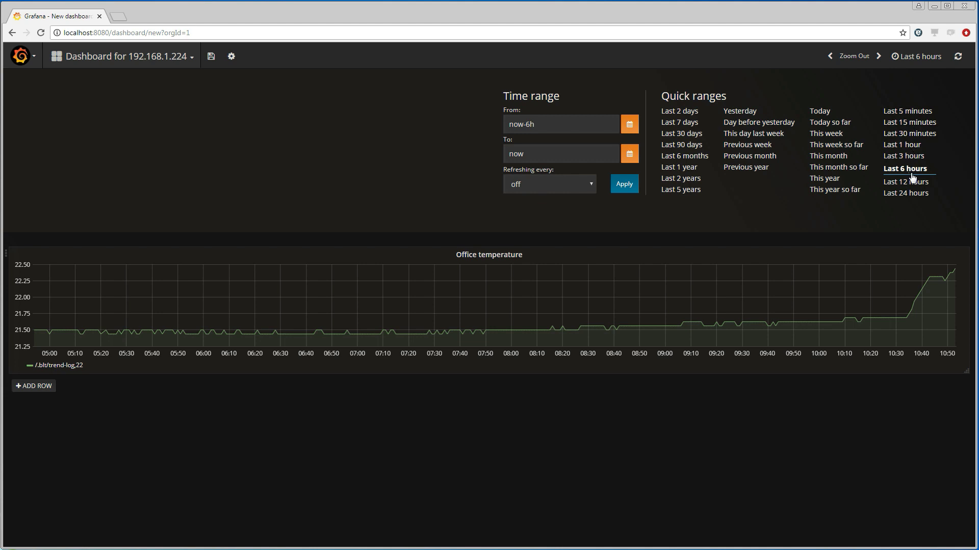
{"action": "mouse_move", "coordinate": [910, 133]}
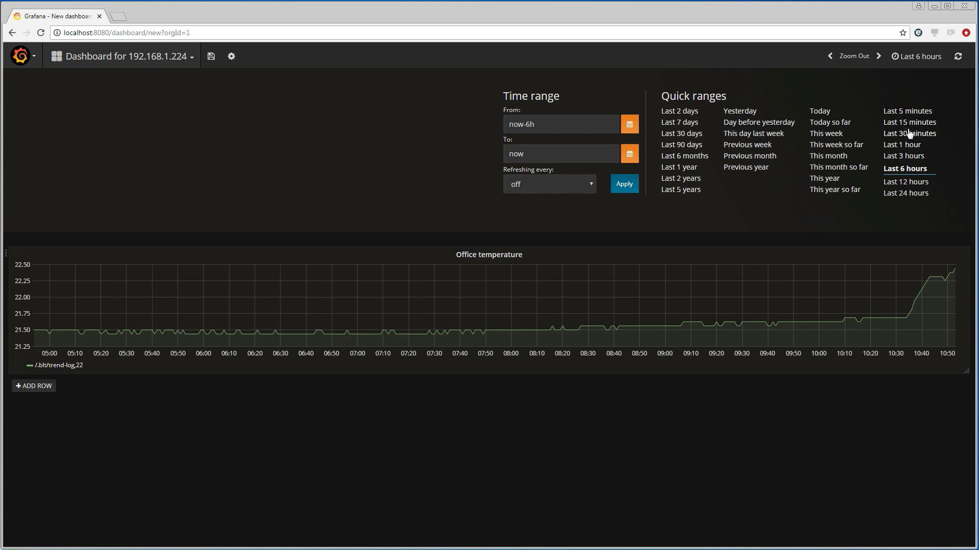
{"action": "mouse_move", "coordinate": [582, 197]}
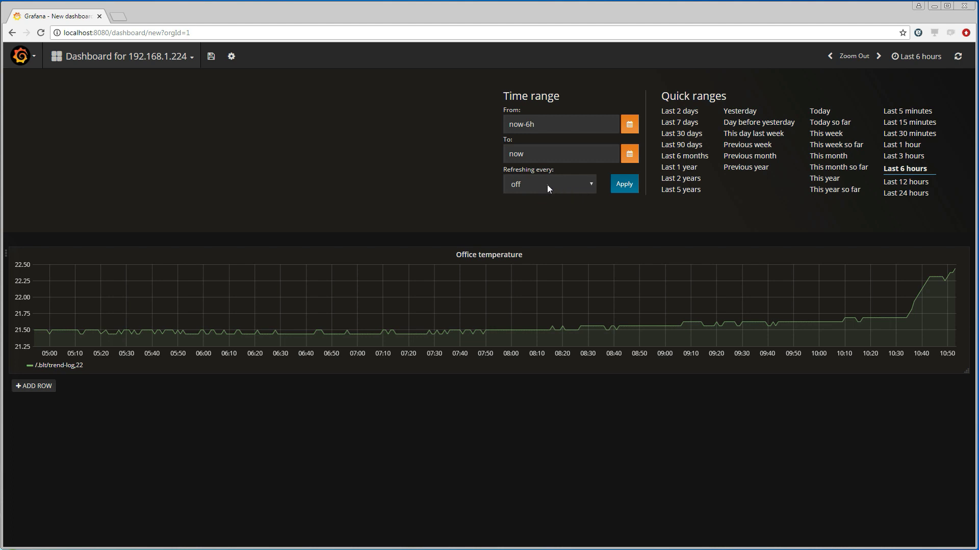
{"action": "left_click", "coordinate": [588, 184]}
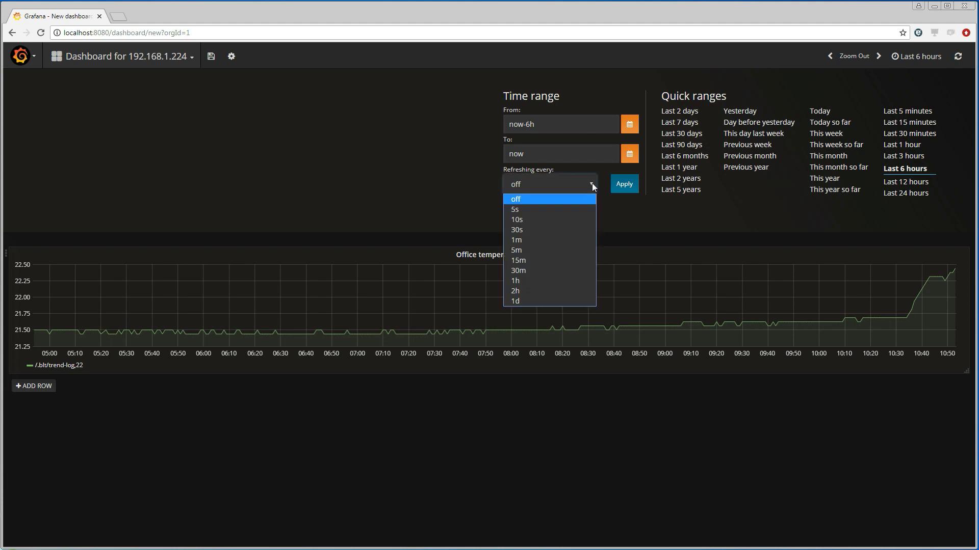
{"action": "mouse_move", "coordinate": [534, 219]}
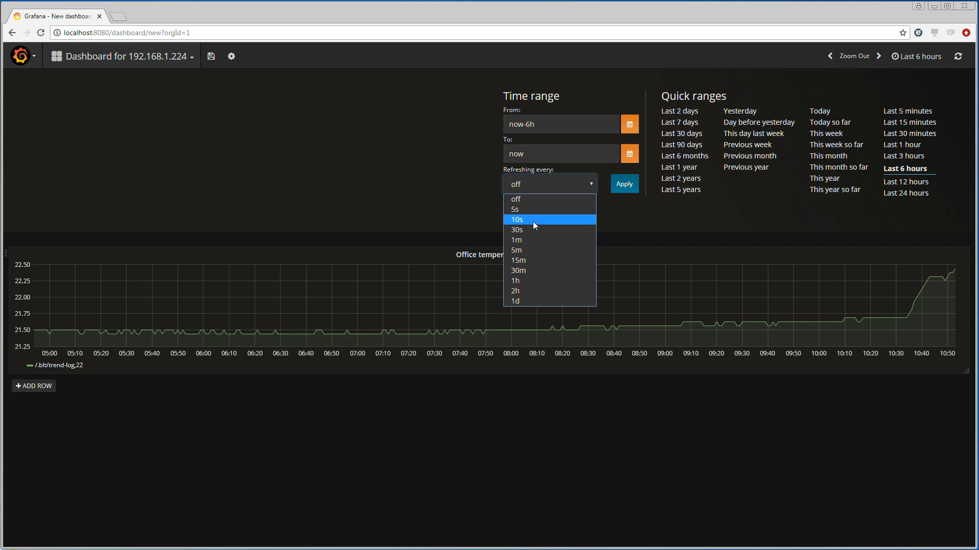
{"action": "left_click", "coordinate": [517, 240]}
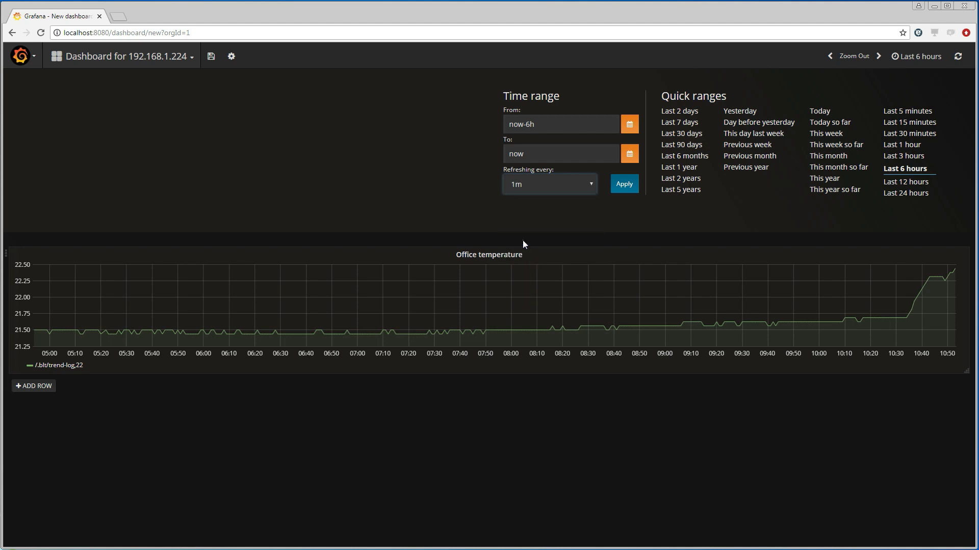
{"action": "mouse_move", "coordinate": [630, 201]}
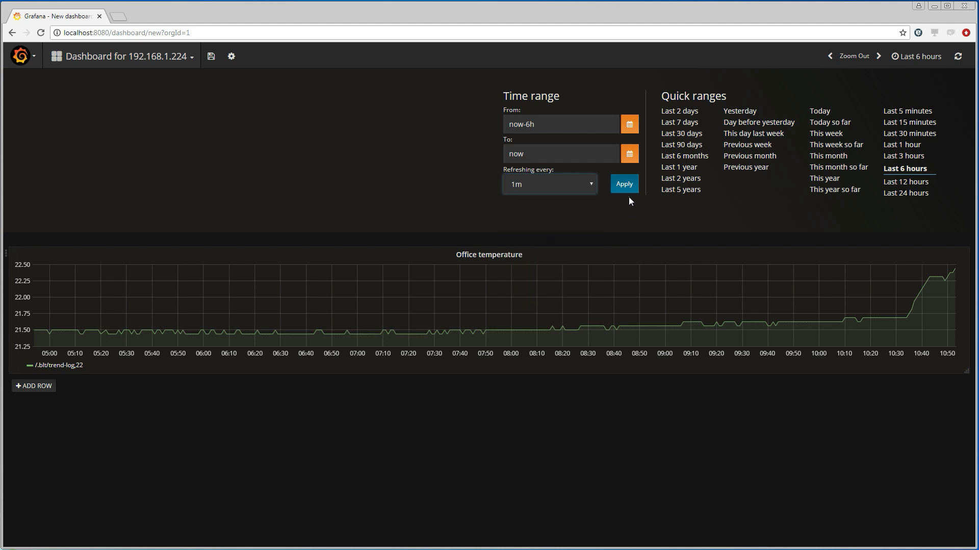
{"action": "left_click", "coordinate": [623, 184]}
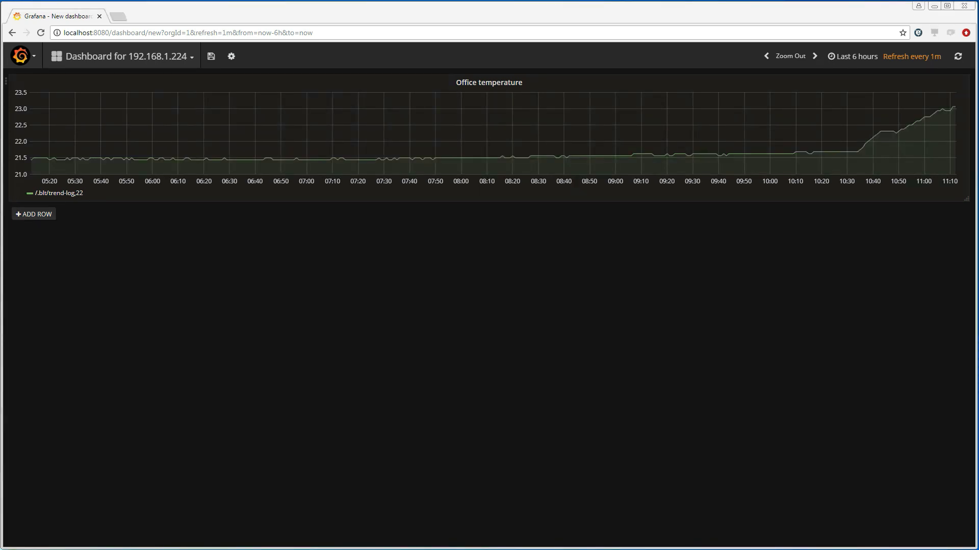
{"action": "mouse_move", "coordinate": [42, 217]}
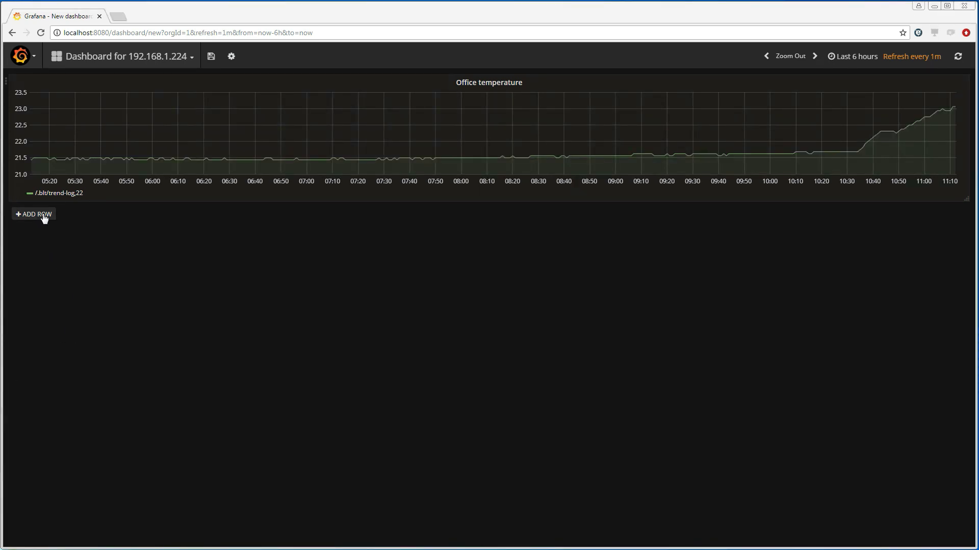
Add a new row with a Singlestat panel and bring it into editing.
{"action": "left_click", "coordinate": [33, 214]}
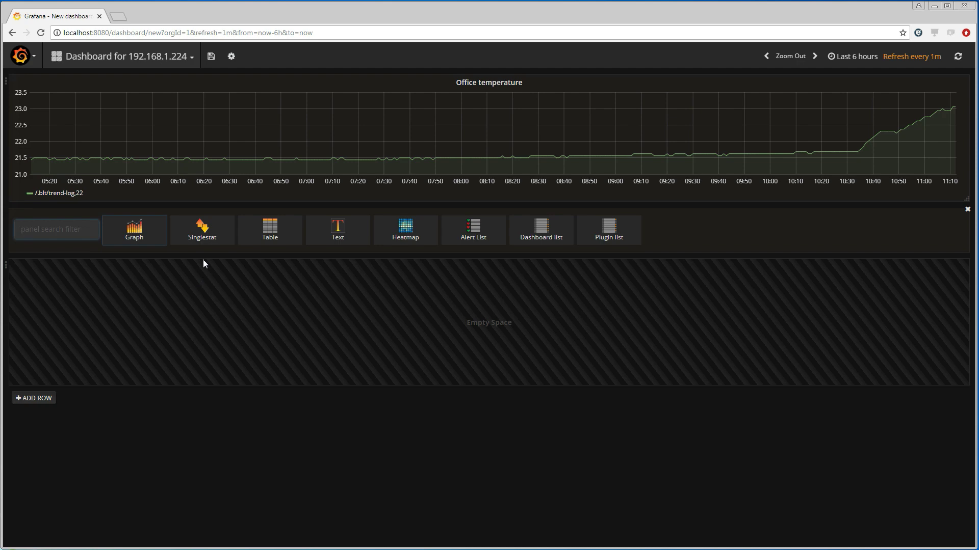
{"action": "left_click", "coordinate": [200, 229]}
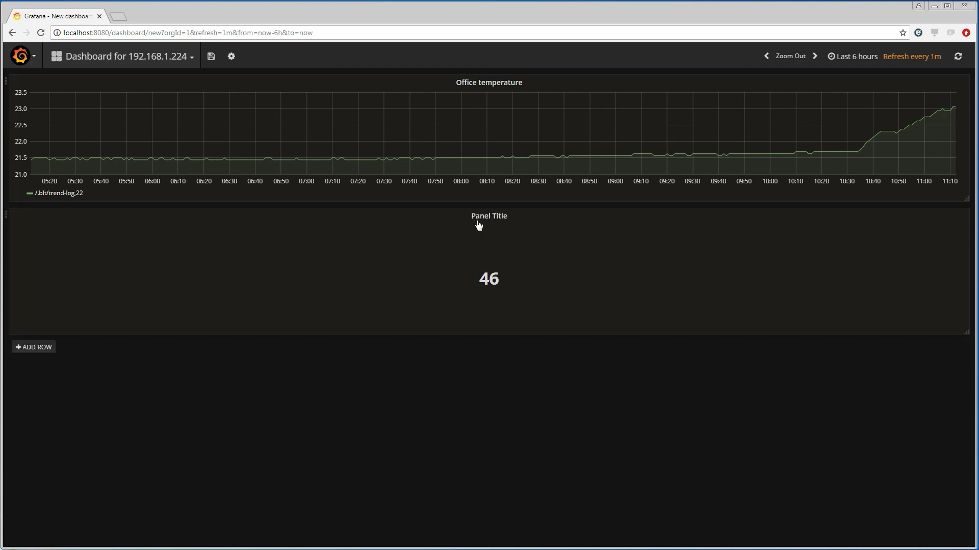
{"action": "left_click", "coordinate": [489, 217]}
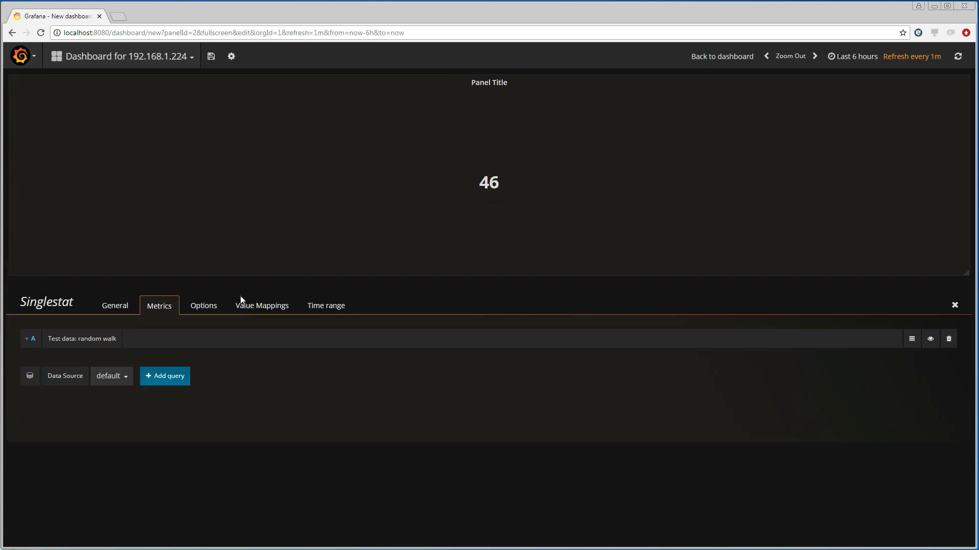
Query /.blt/trend-log,22 from the BACnetWS @ 192.168.1.224 data source in the single-stat panel.
{"action": "left_click", "coordinate": [112, 375]}
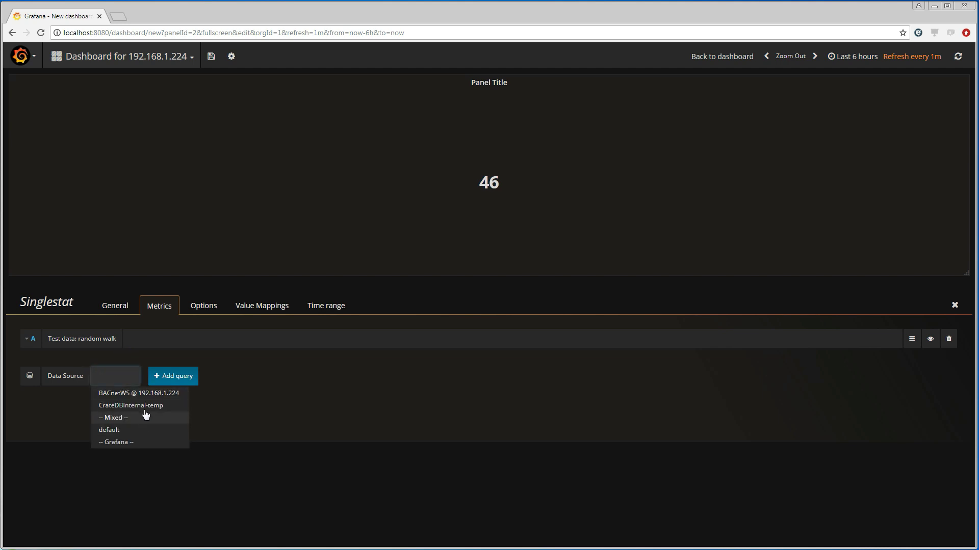
{"action": "left_click", "coordinate": [139, 393]}
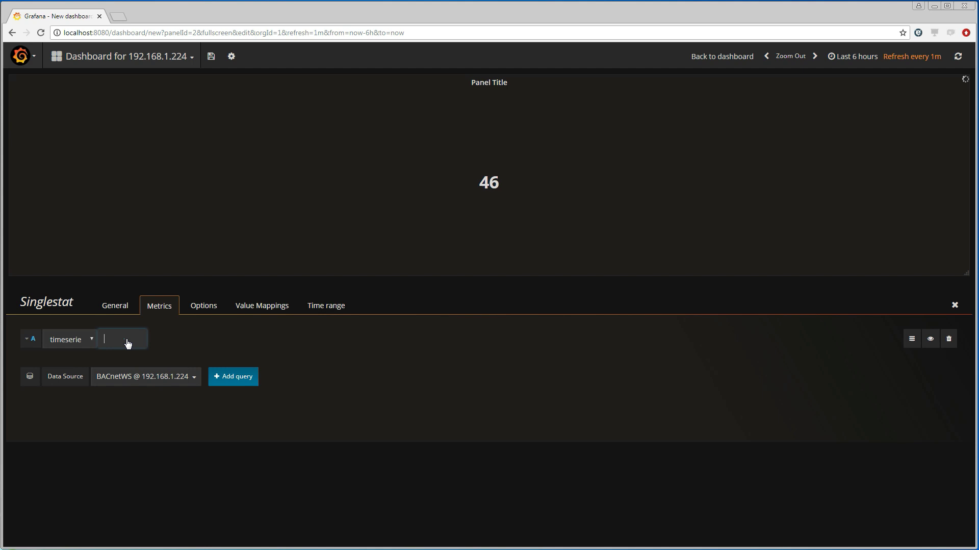
{"action": "type", "text": "/.blt/trend-log,22"}
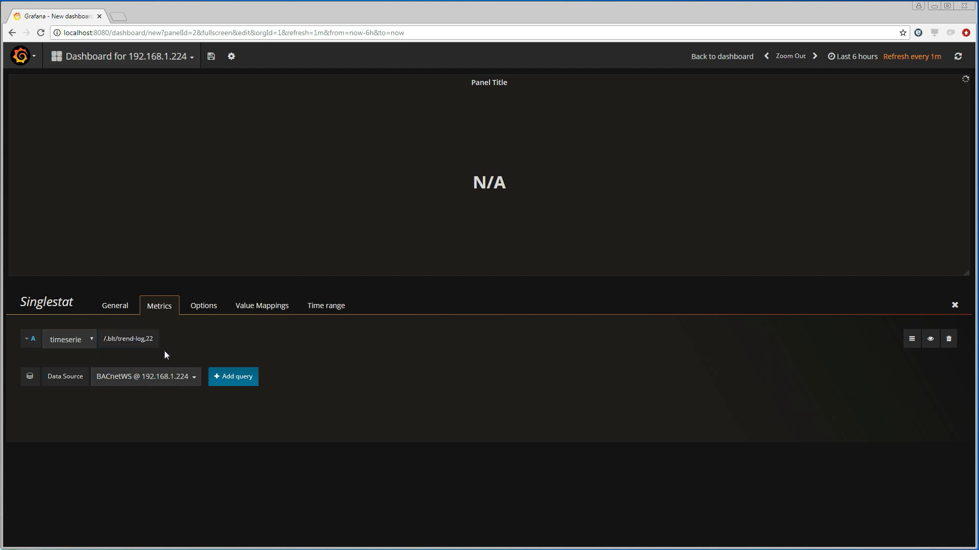
Set the Singlestat's Stat to current and display the value (22) as a 0–100 gauge.
{"action": "left_click", "coordinate": [203, 305]}
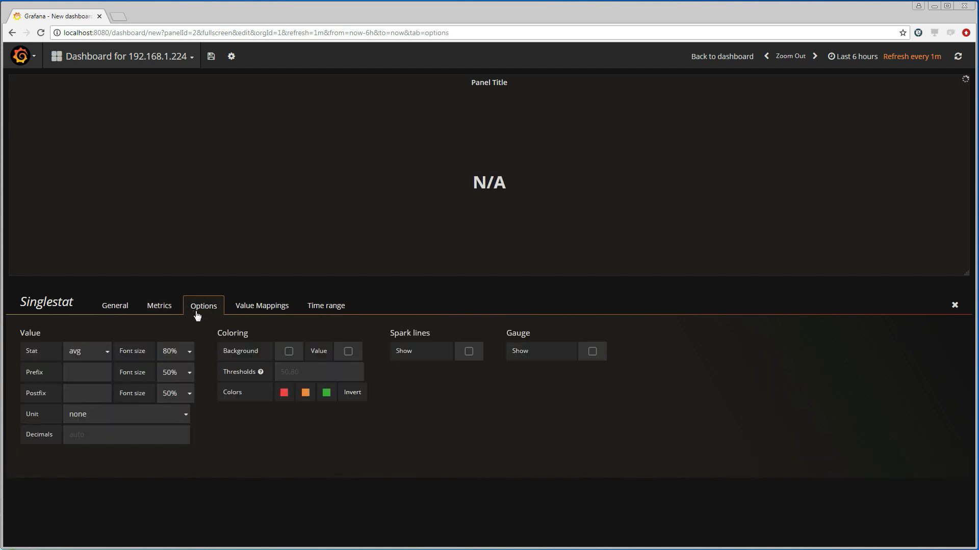
{"action": "left_click", "coordinate": [86, 350]}
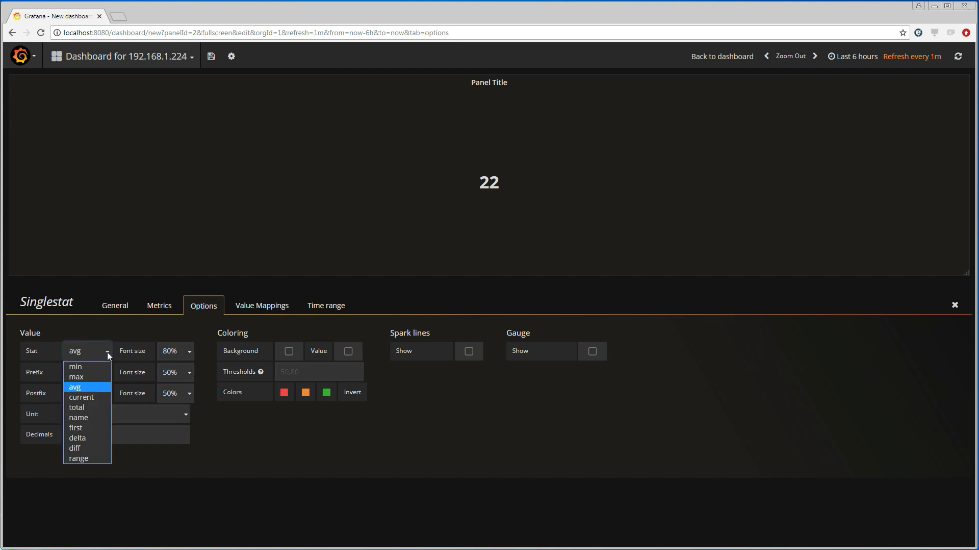
{"action": "left_click", "coordinate": [80, 398]}
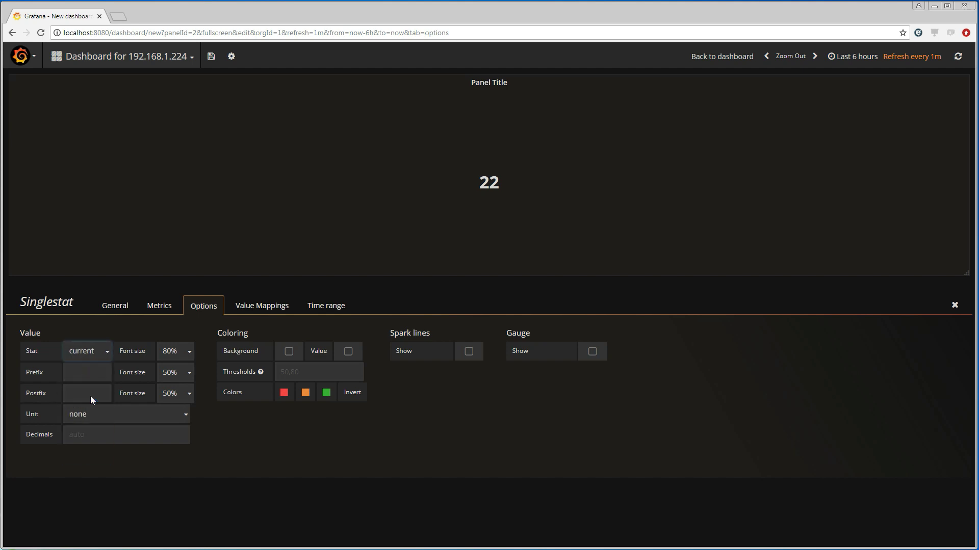
{"action": "mouse_move", "coordinate": [411, 403]}
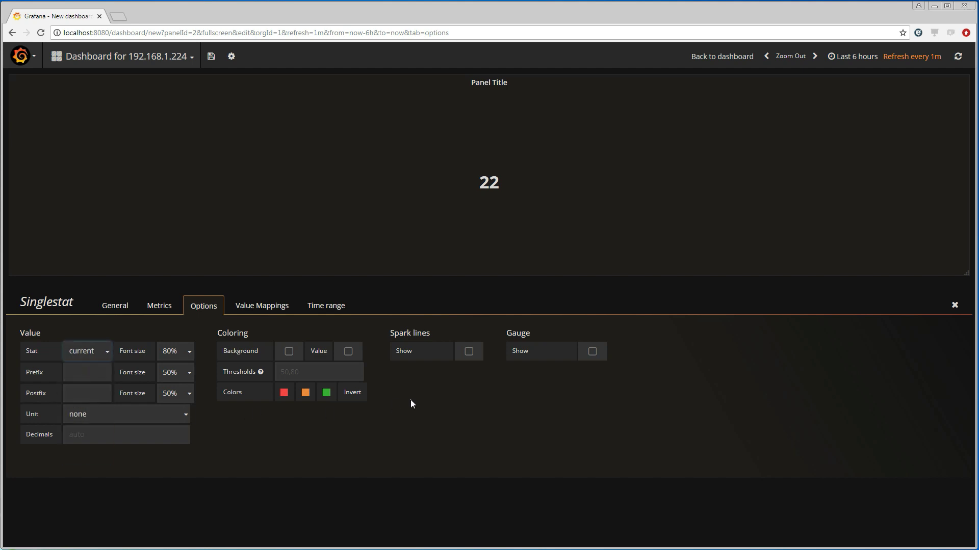
{"action": "left_click", "coordinate": [597, 350]}
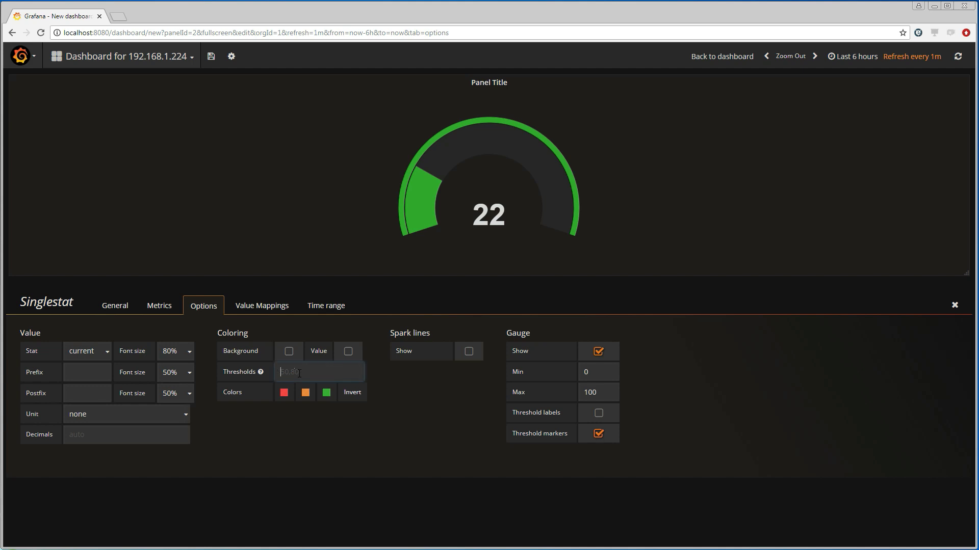
Set gauge thresholds to 21,26 and show the threshold labels around the arc.
{"action": "type", "text": "21."}
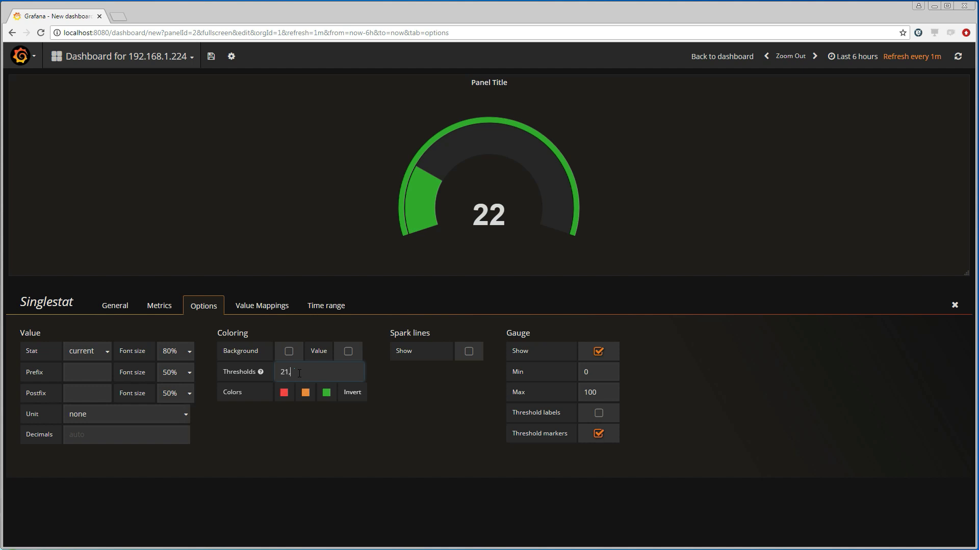
{"action": "type", "text": "26"}
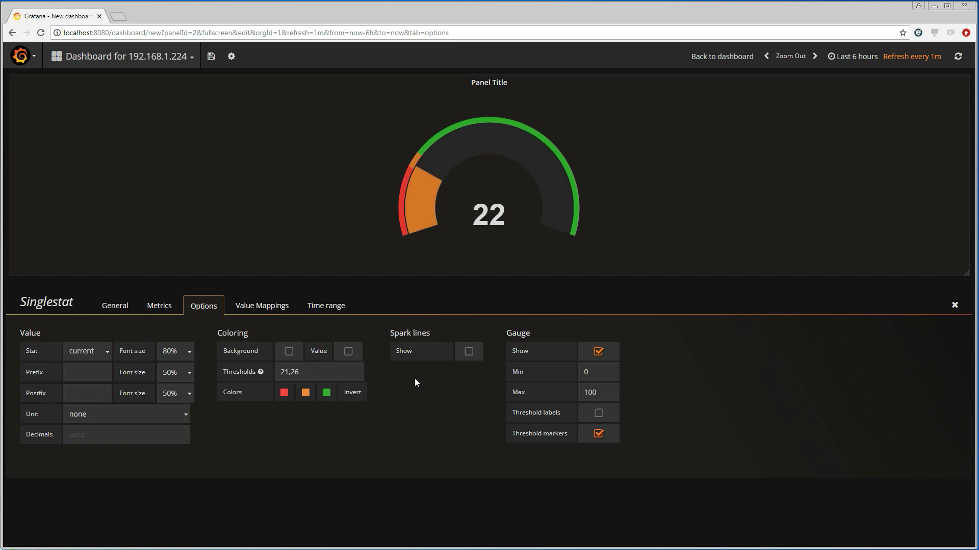
{"action": "left_click", "coordinate": [598, 412]}
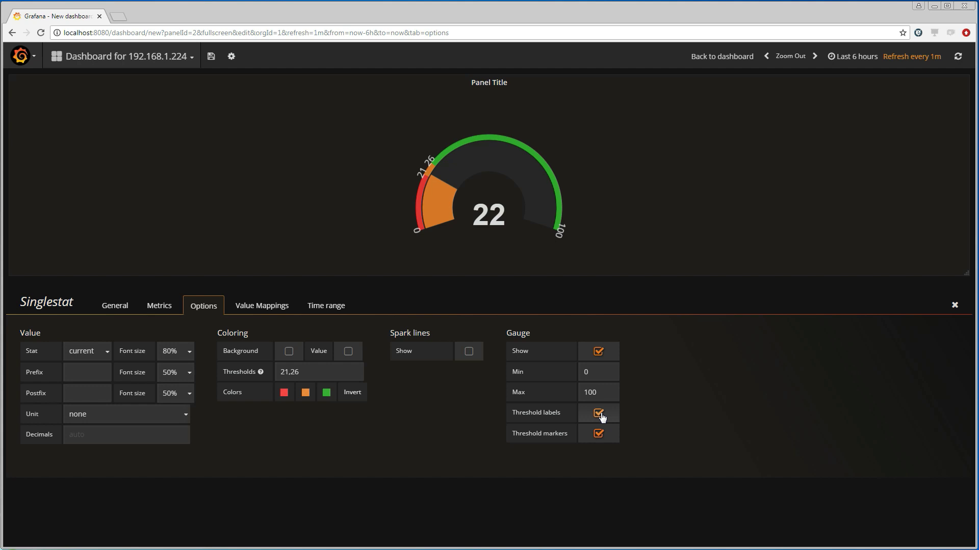
{"action": "mouse_move", "coordinate": [419, 431]}
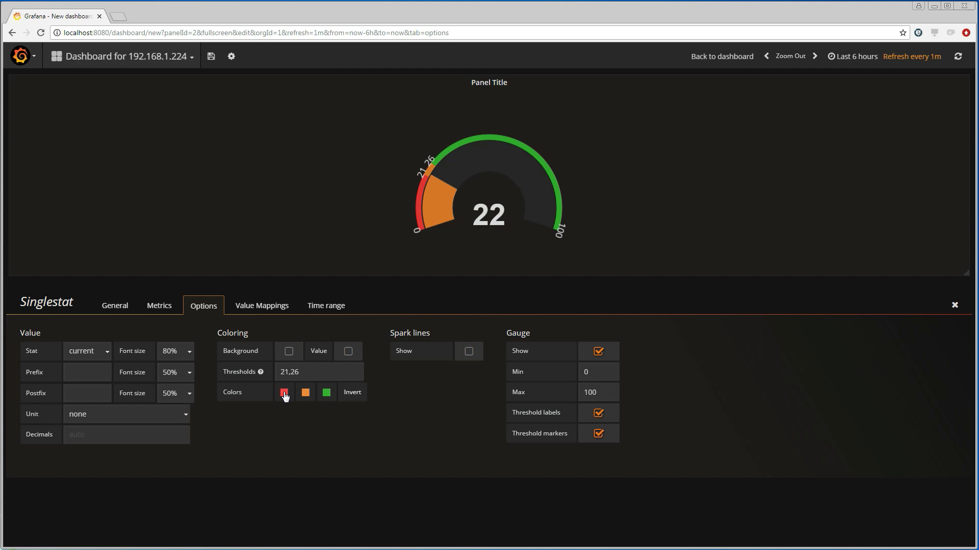
Colour the gauge's low, middle and high ranges blue, green and red.
{"action": "left_click", "coordinate": [284, 392]}
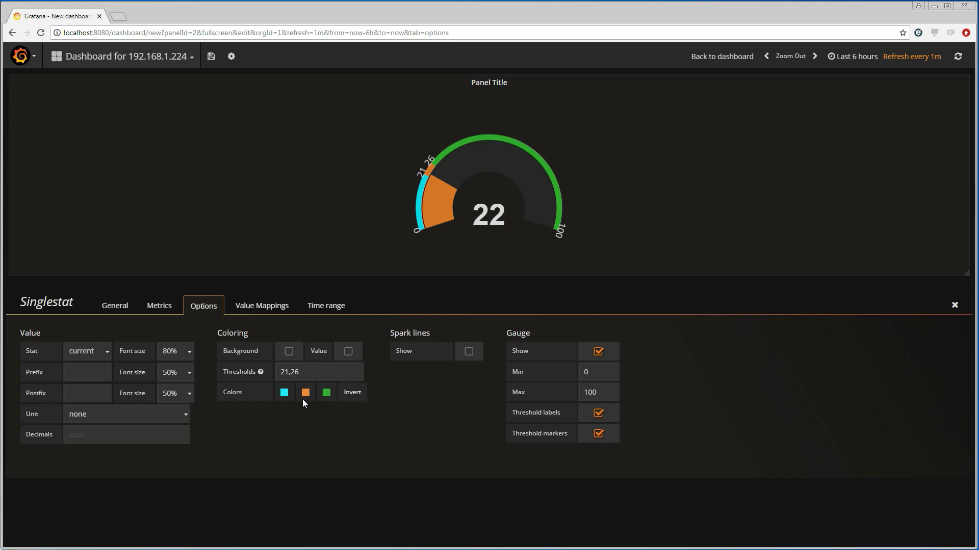
{"action": "left_click", "coordinate": [305, 392]}
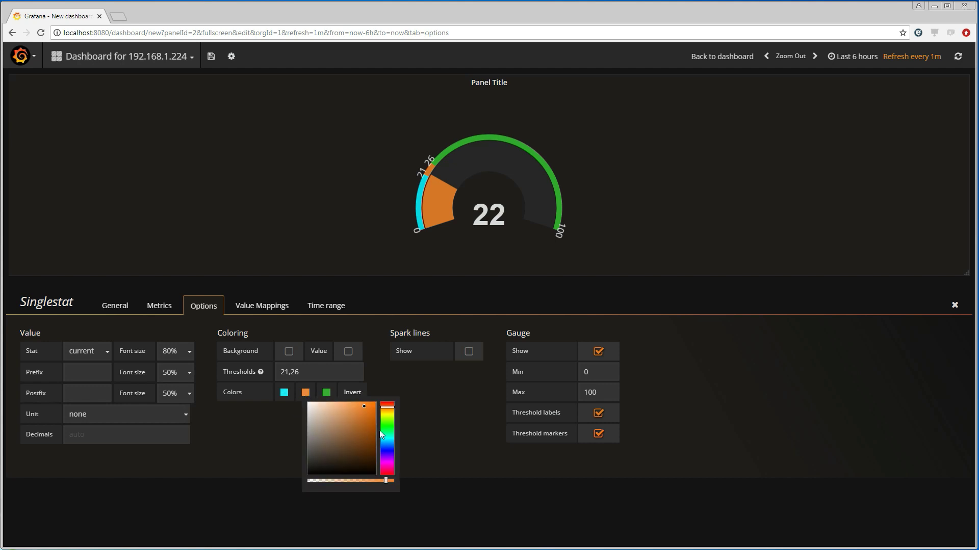
{"action": "left_click", "coordinate": [387, 431]}
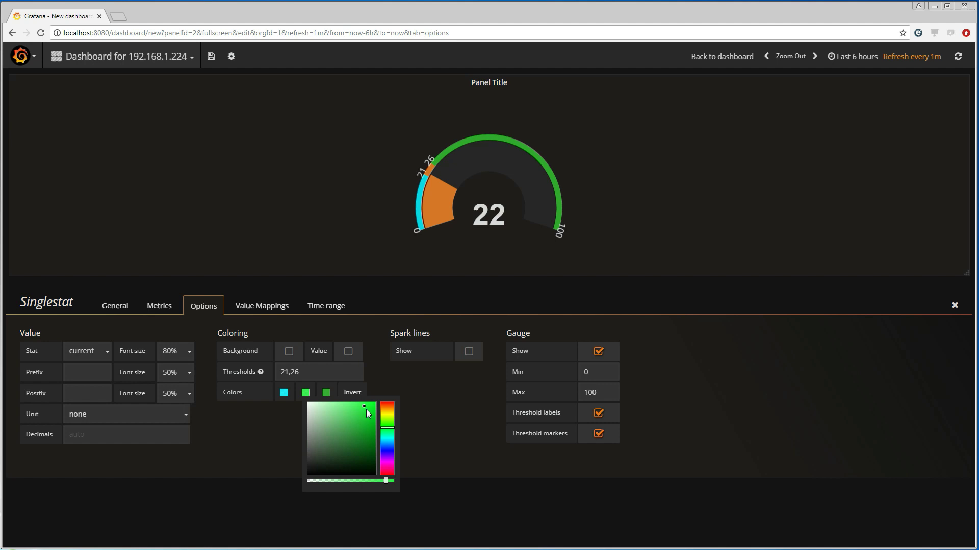
{"action": "left_click", "coordinate": [391, 387]}
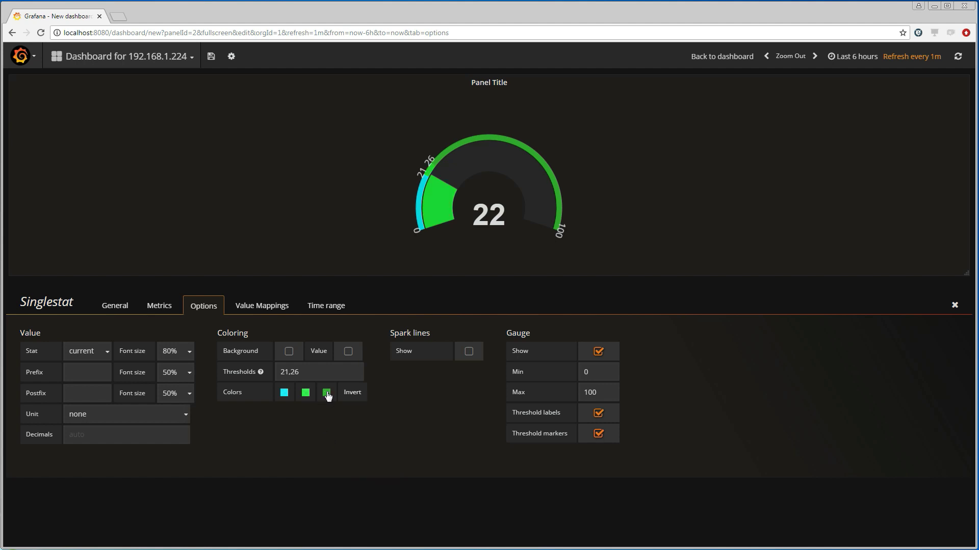
{"action": "left_click", "coordinate": [325, 392]}
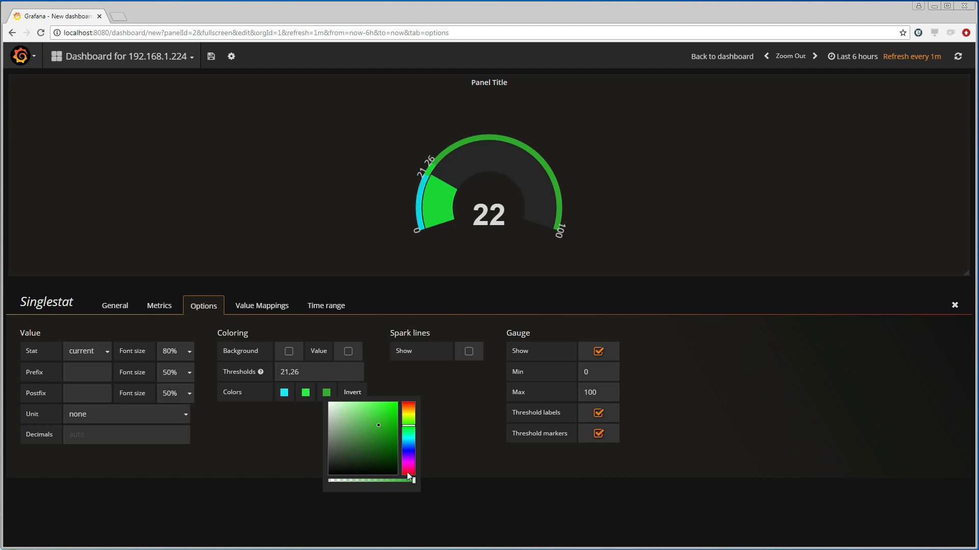
{"action": "left_click", "coordinate": [408, 406]}
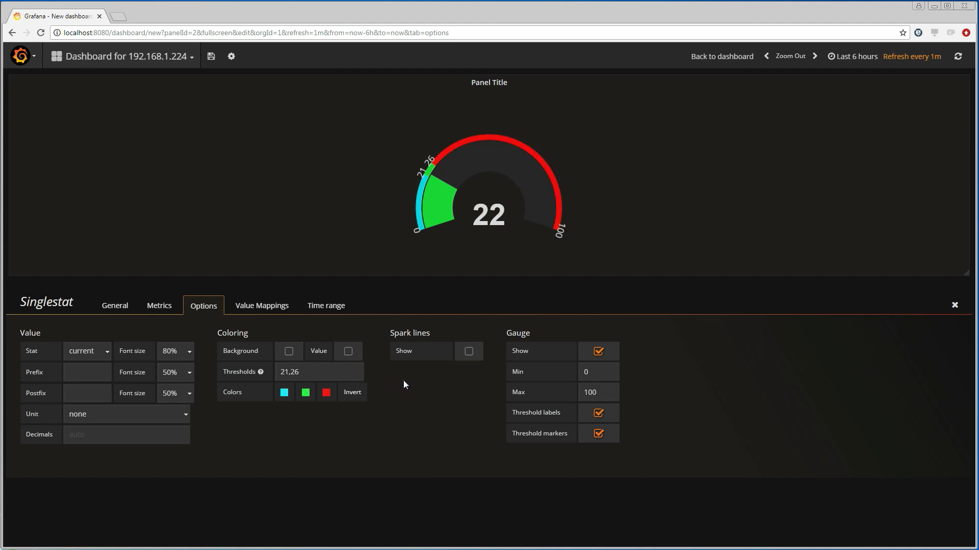
{"action": "mouse_move", "coordinate": [955, 307]}
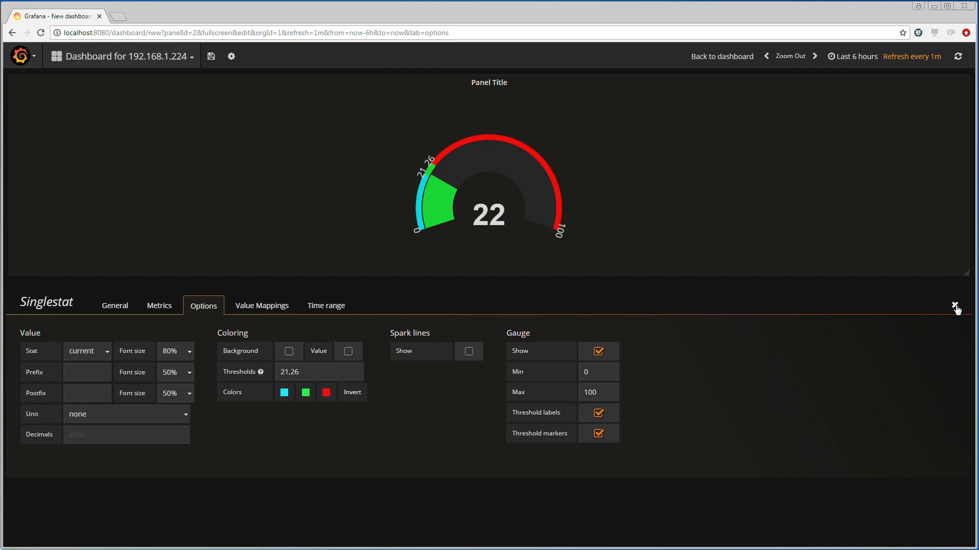
Close the panel editor so the dashboard shows both panels.
{"action": "left_click", "coordinate": [955, 305]}
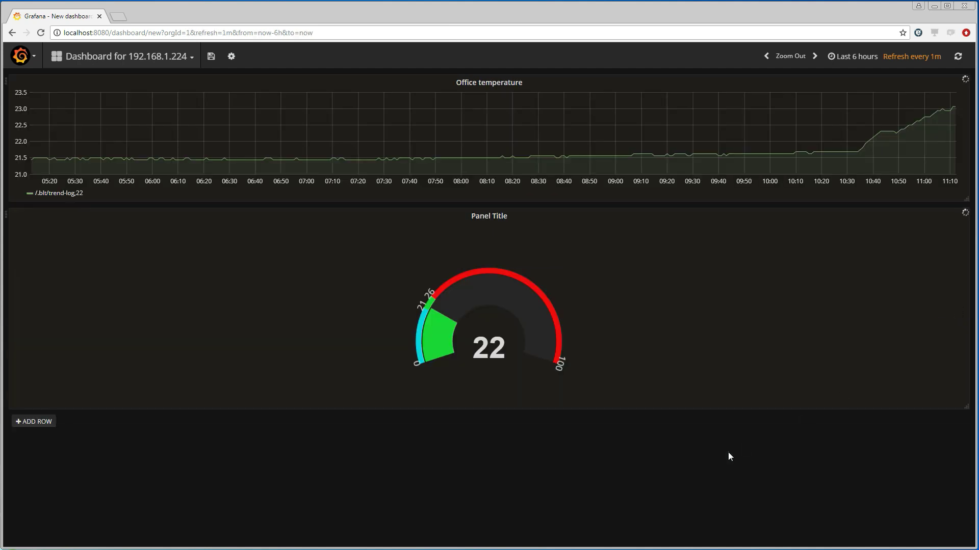